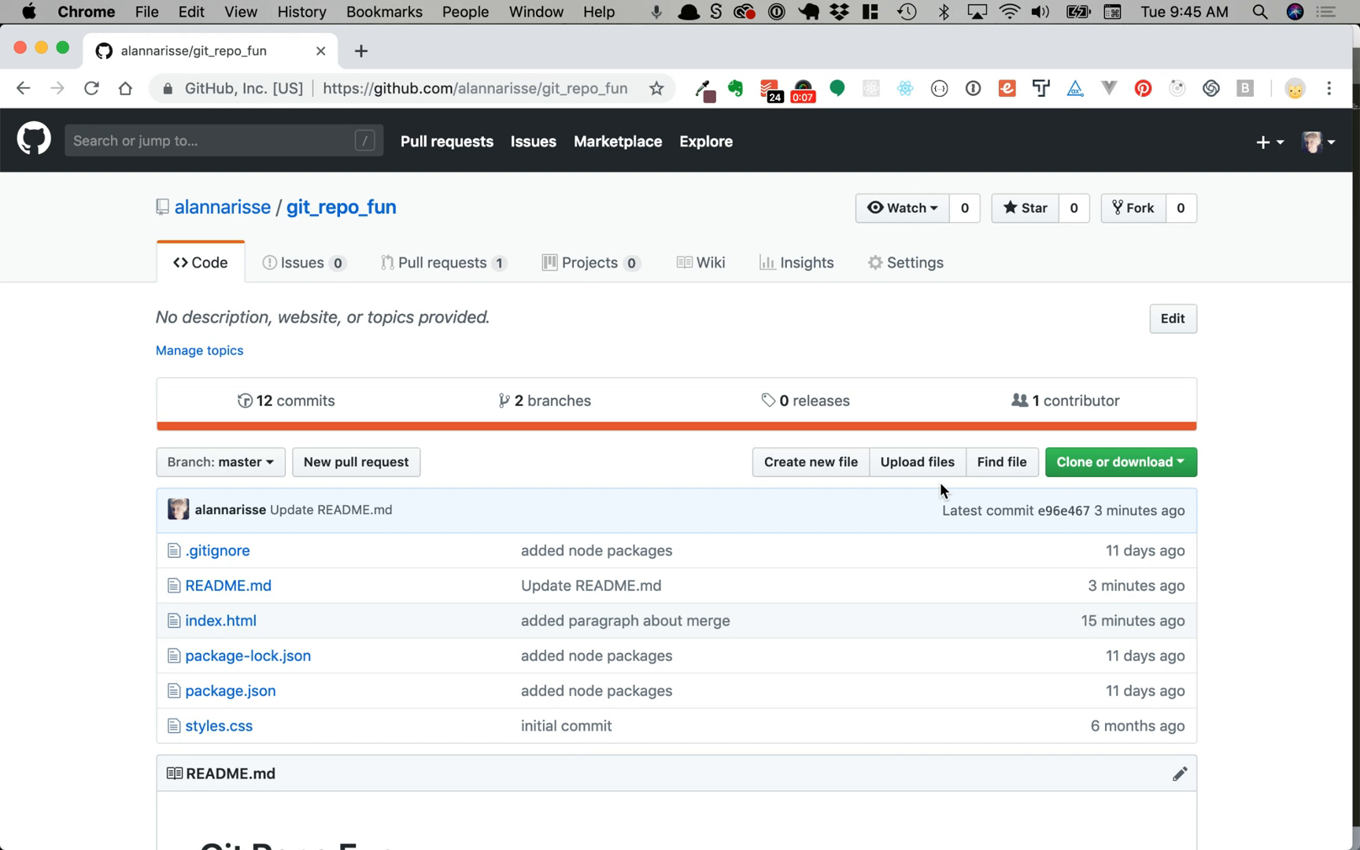
mouse_move(1275, 469)
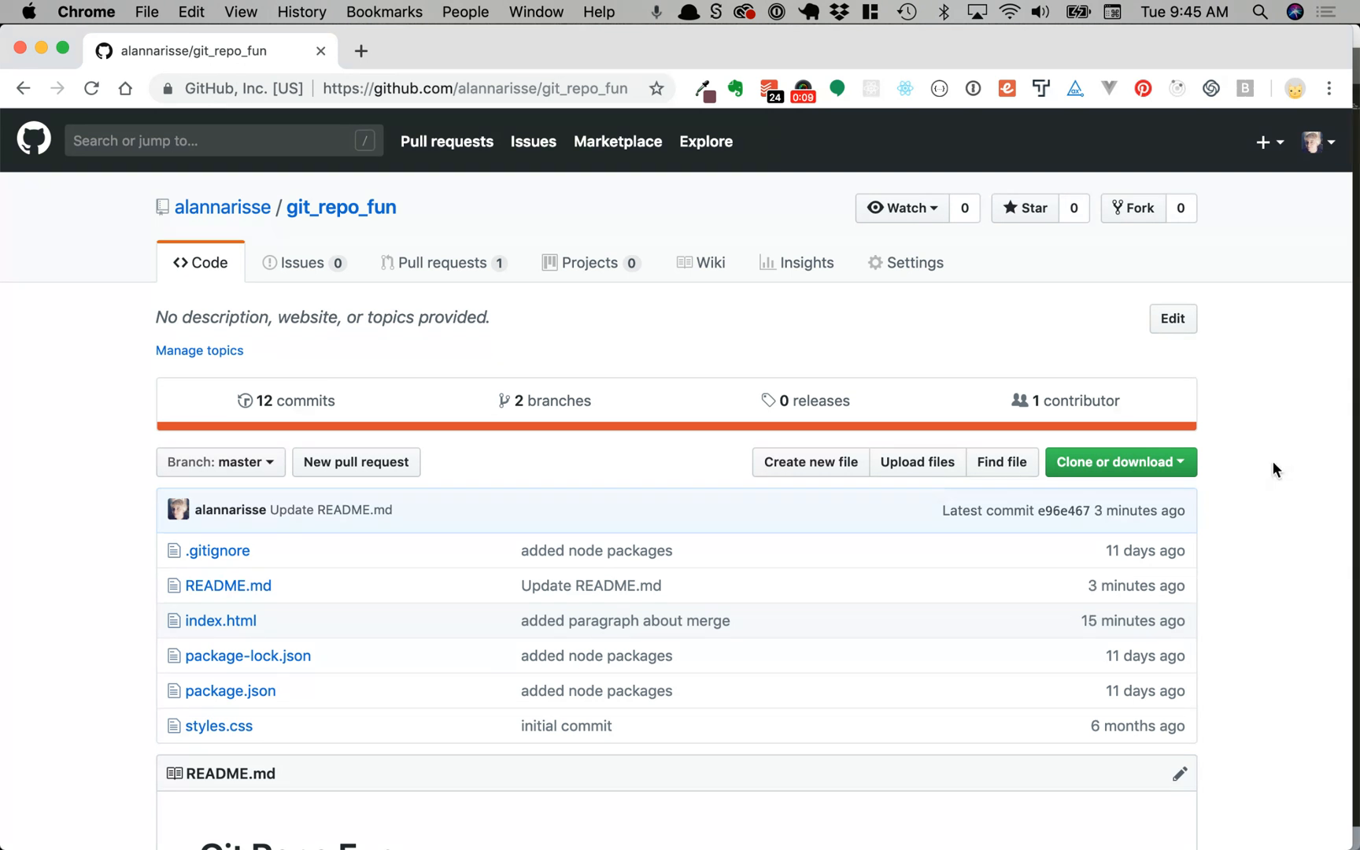
mouse_move(887, 368)
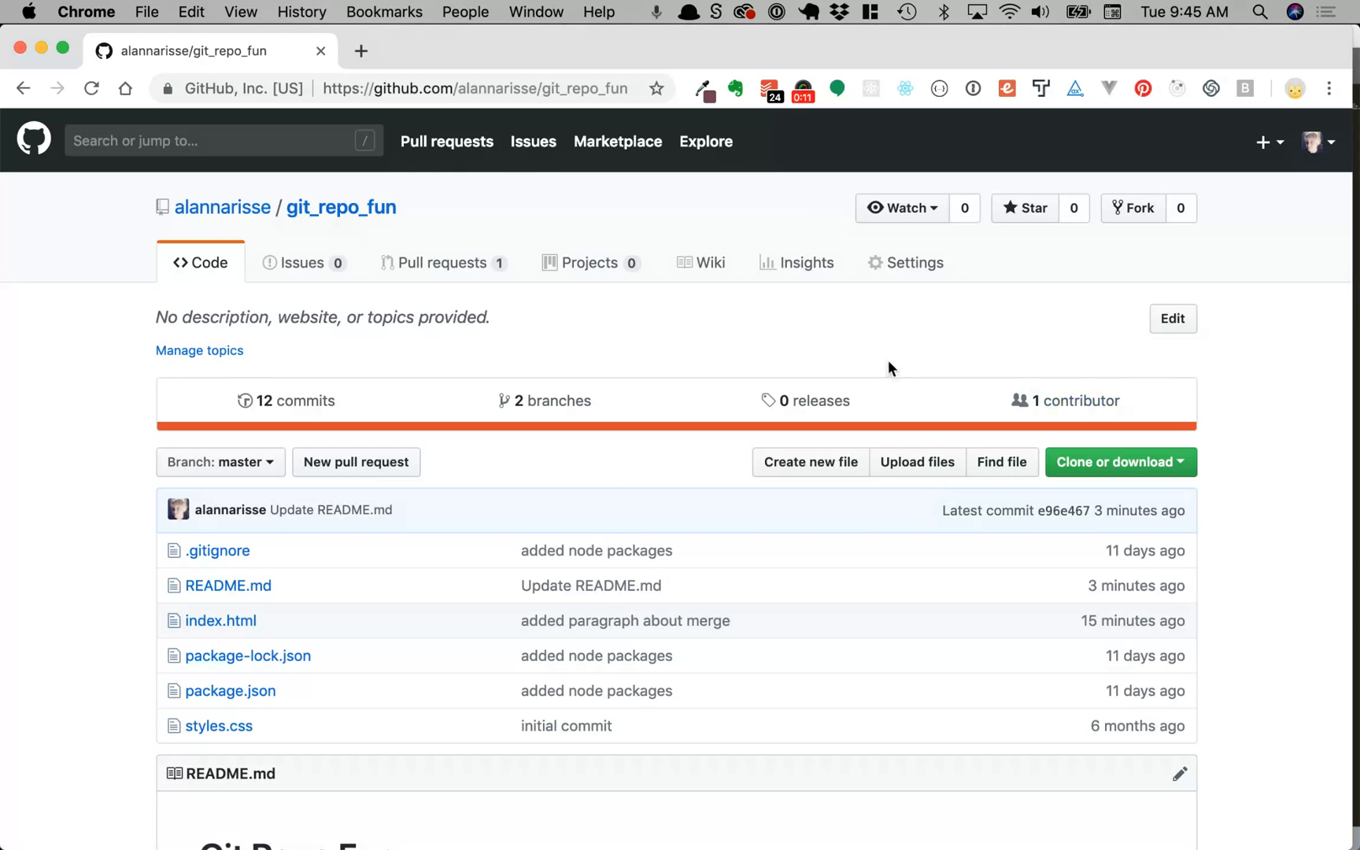
Step: Edit README.md on GitHub, adding the line 'Git is a great way to collaborate with teams.'
scroll(down, 3)
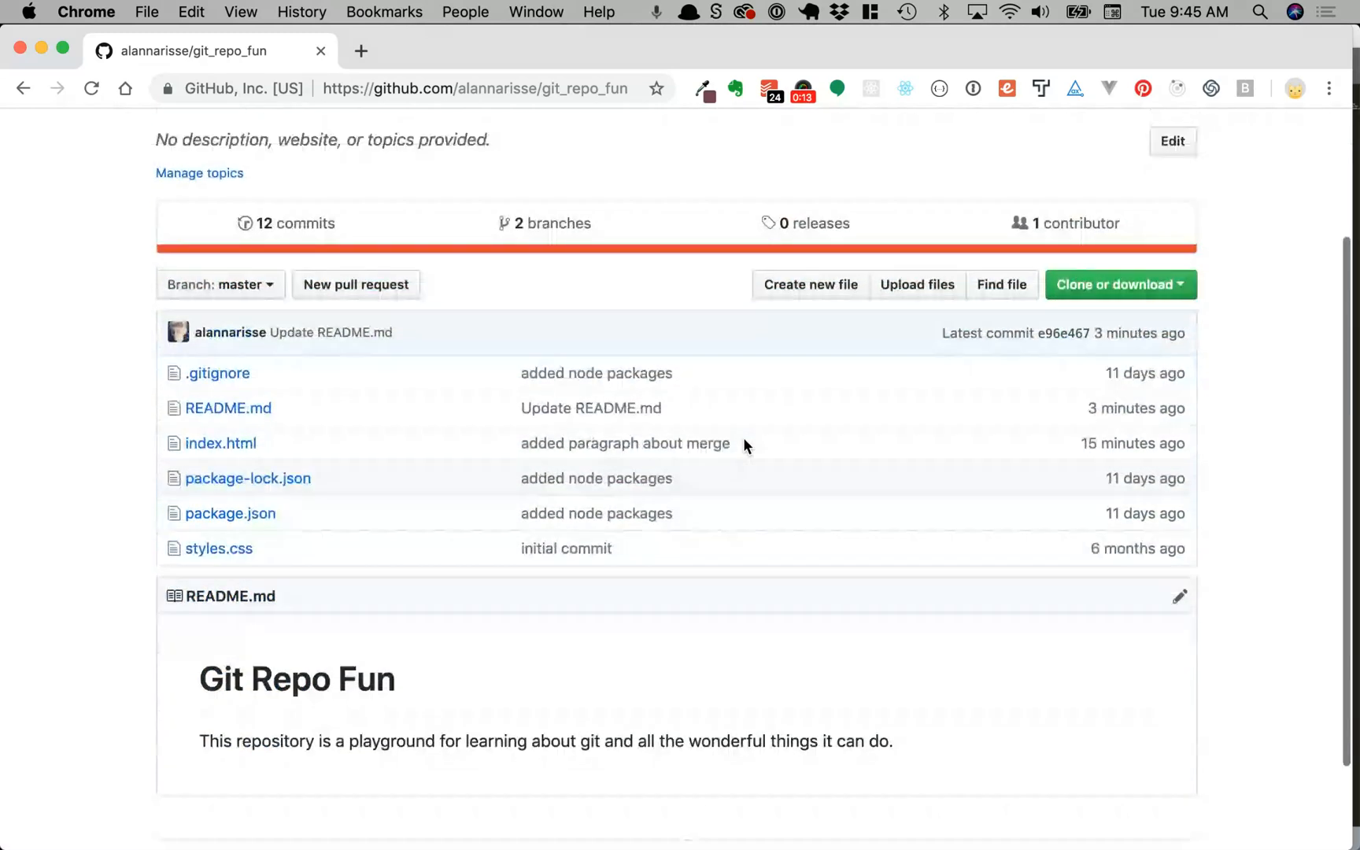
scroll(down, 3)
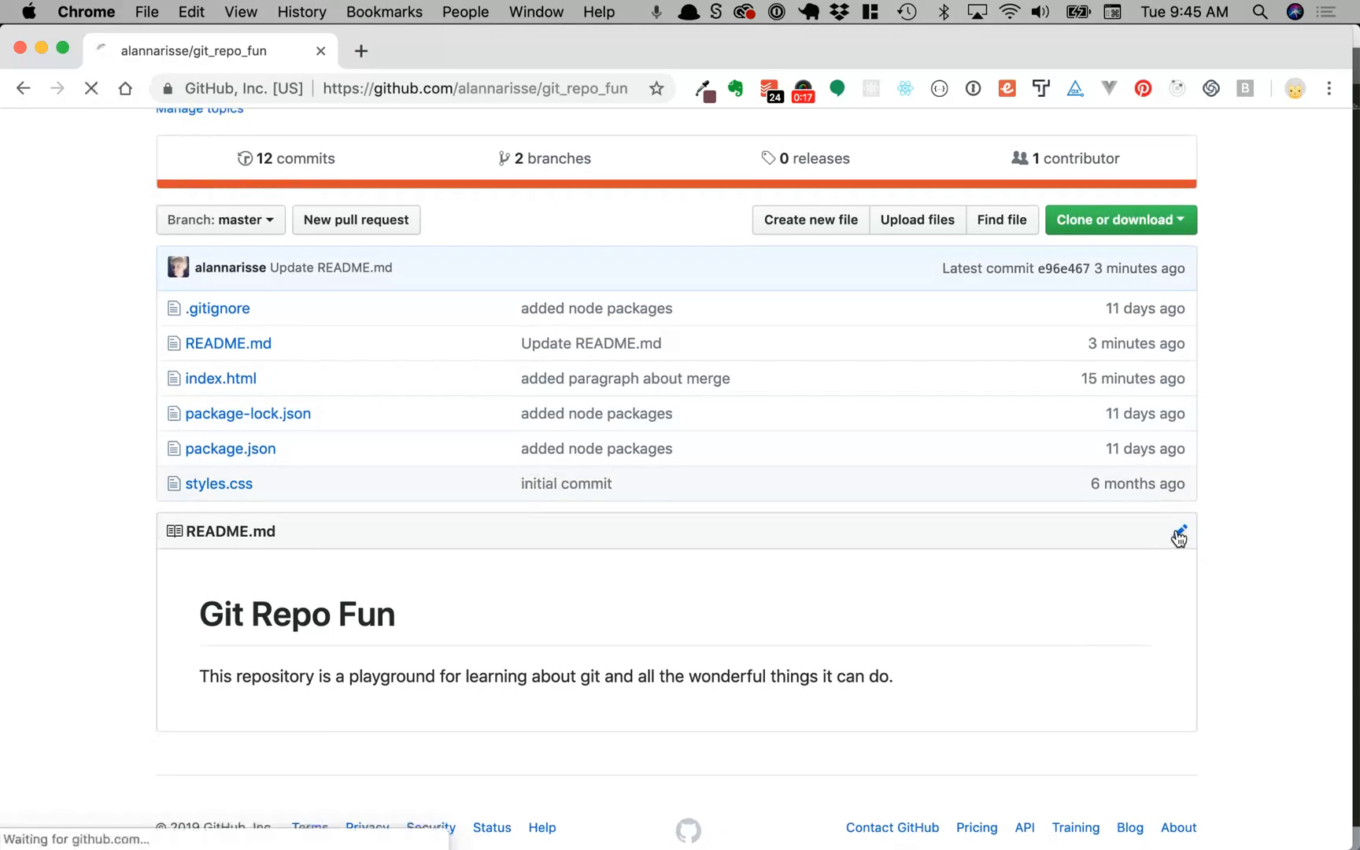
click(1177, 532)
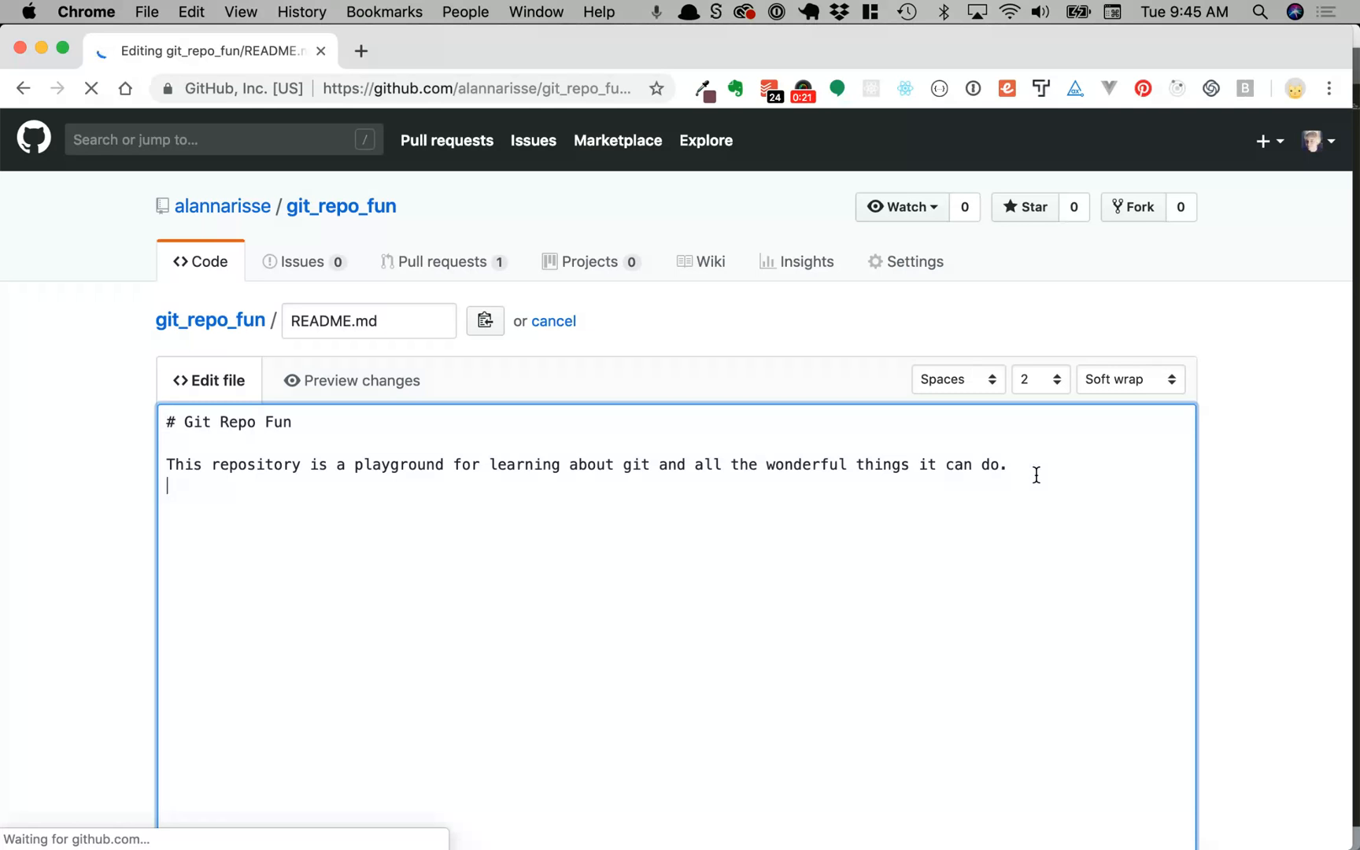
text(a great)
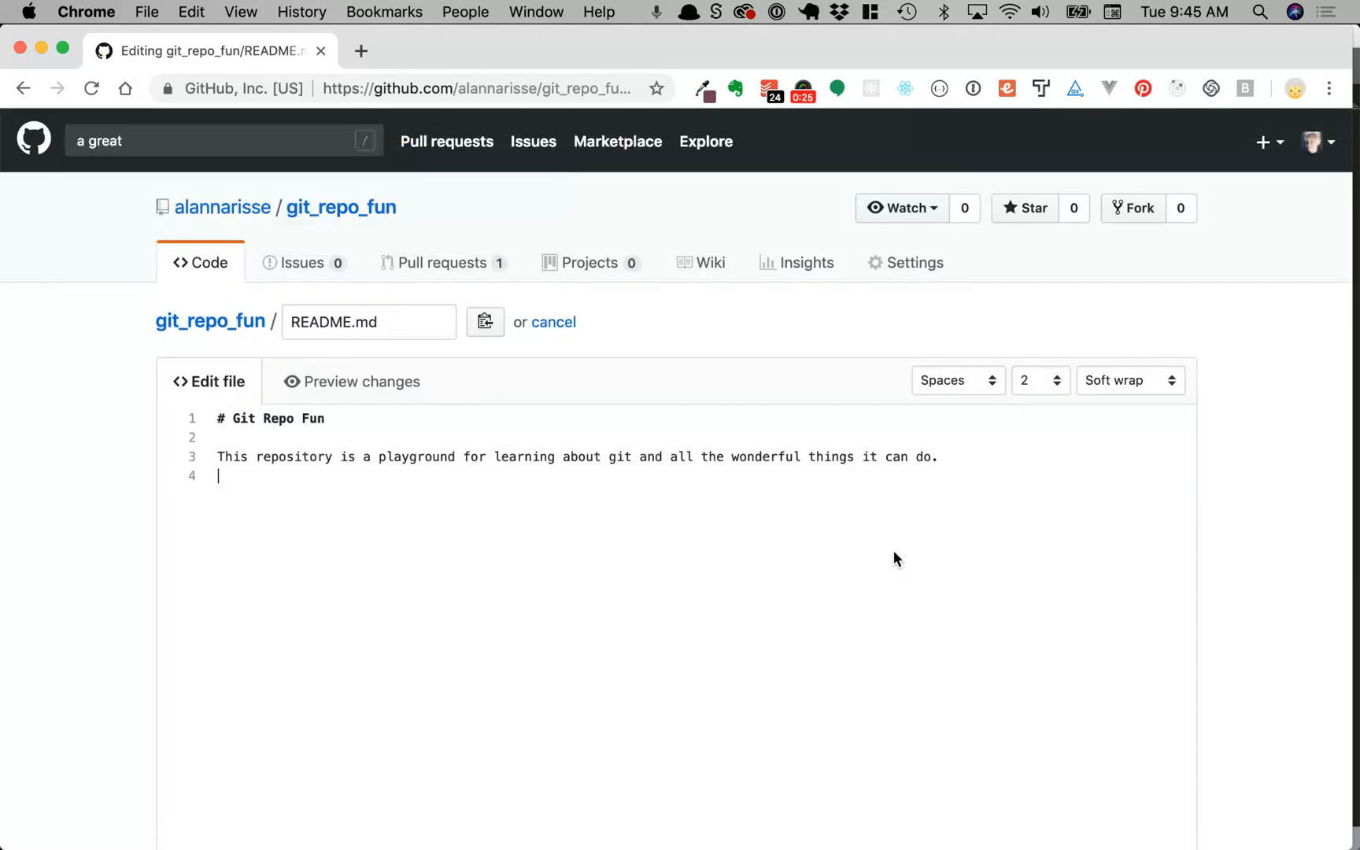
text(Git is a)
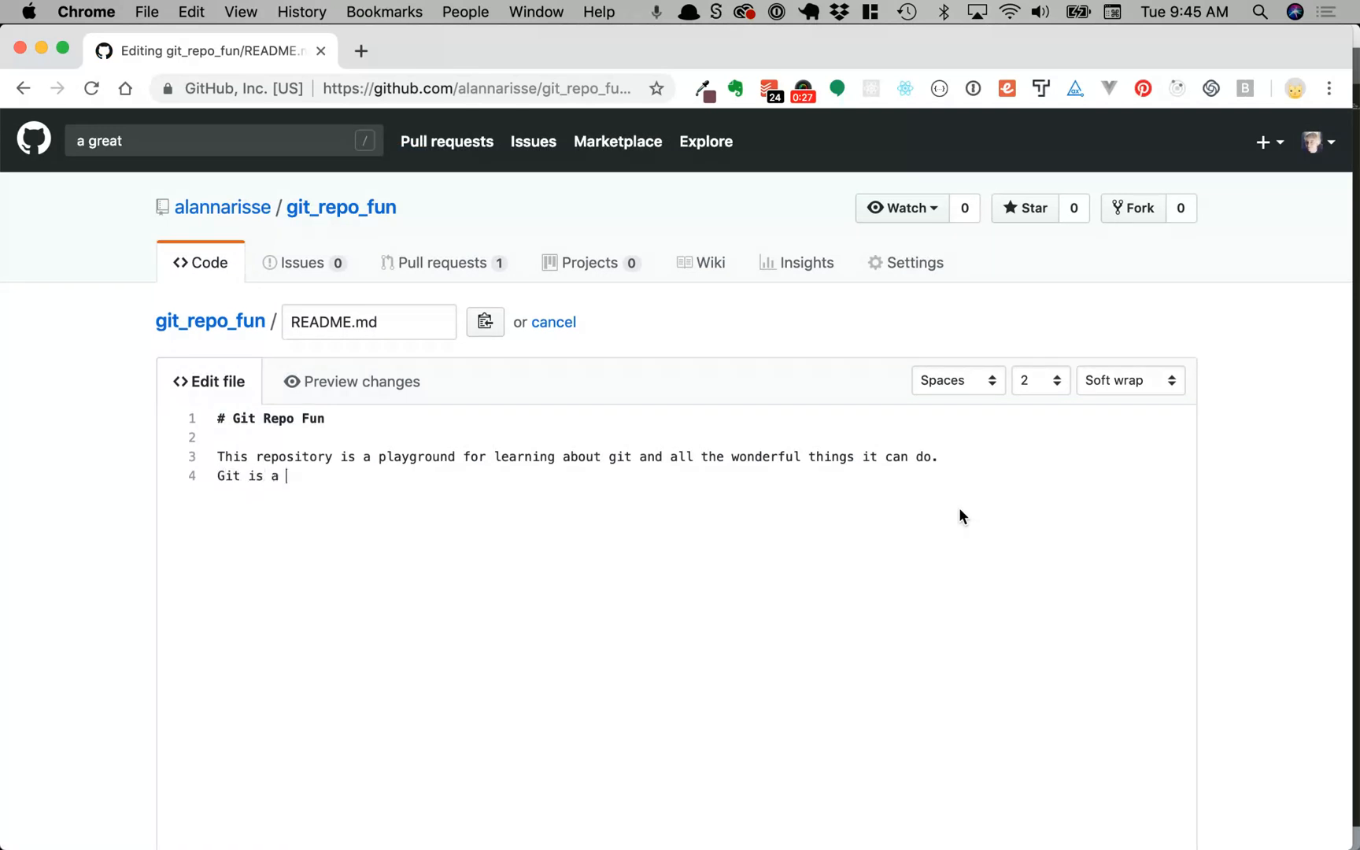
text(great way to co)
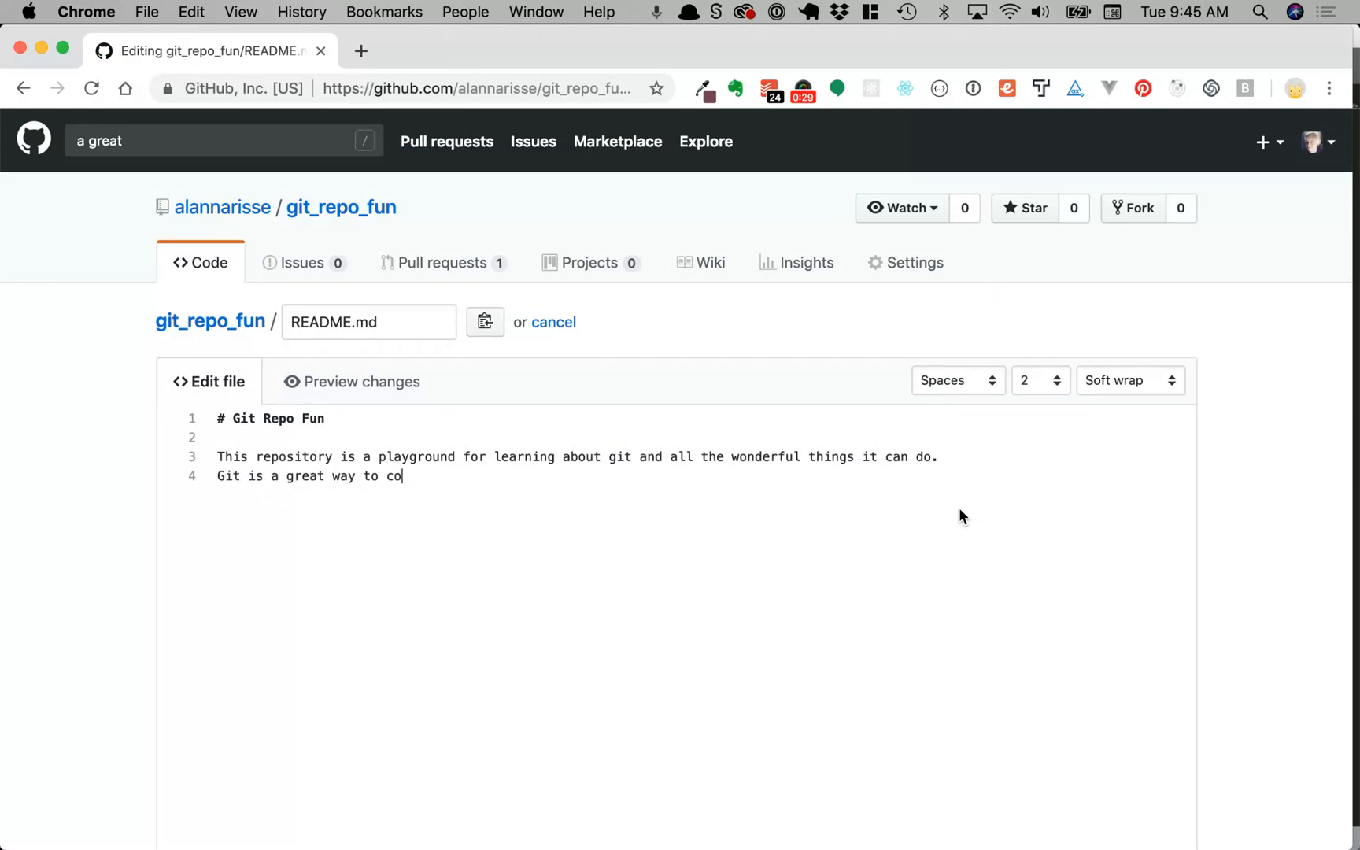
text(llaborate with)
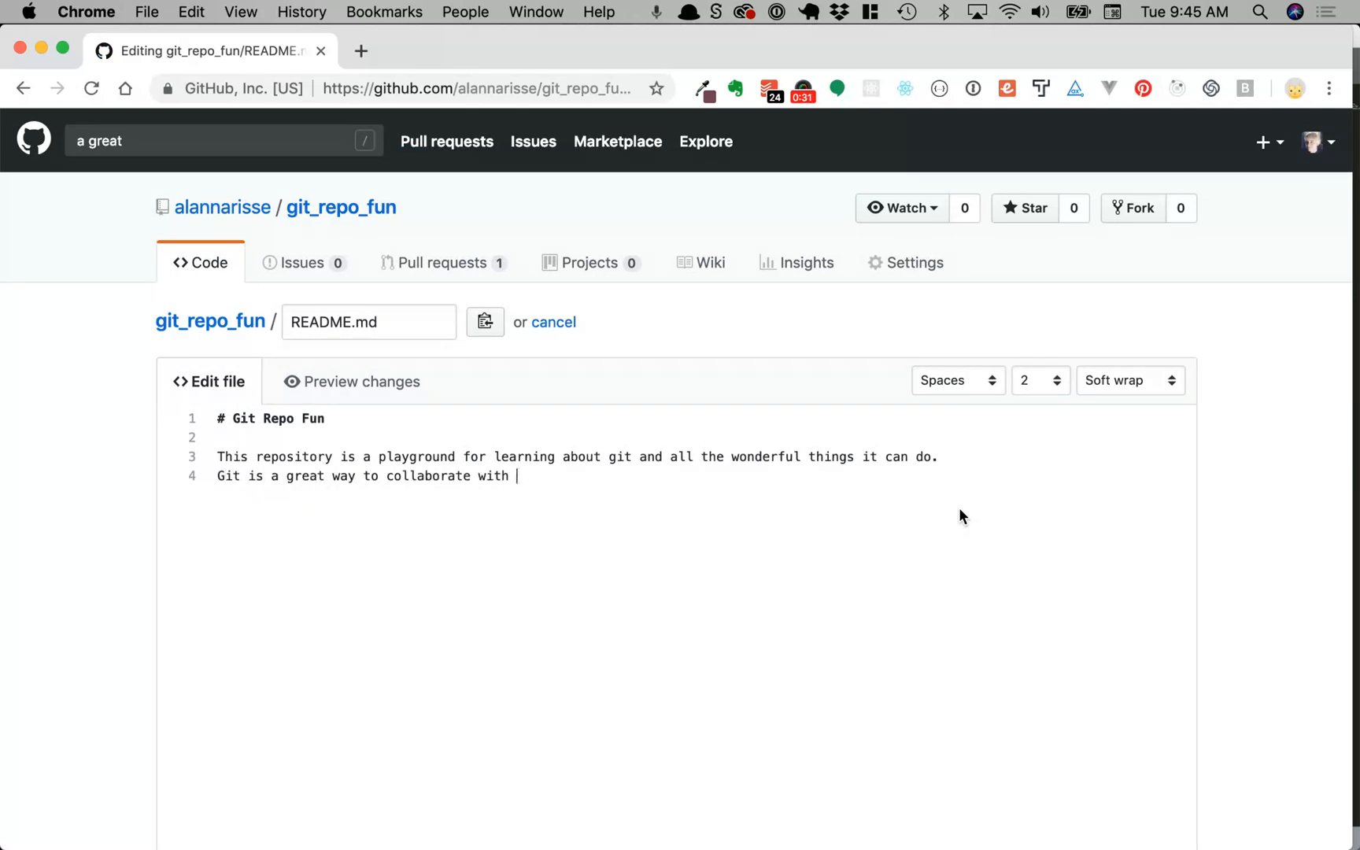
text(teams.)
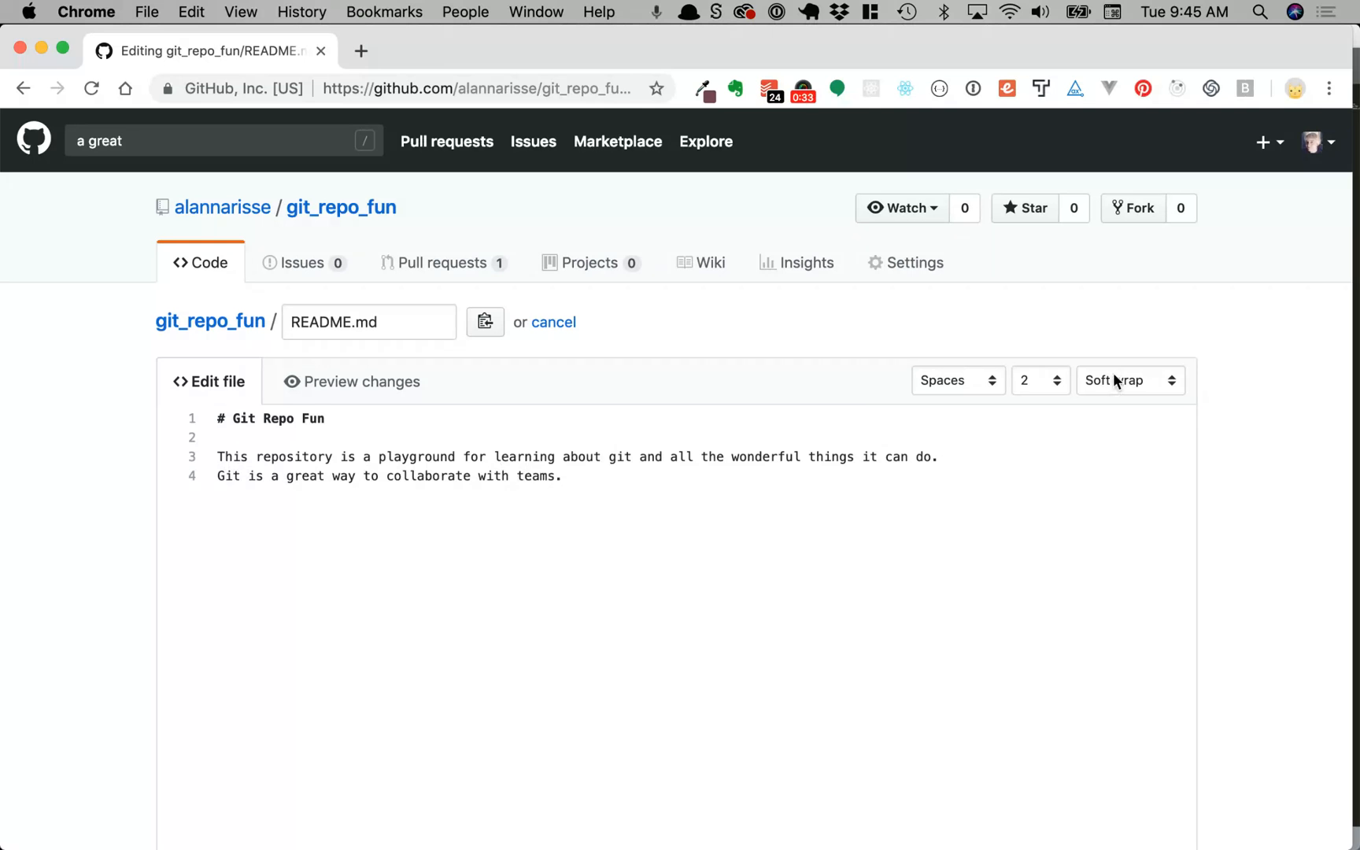
Step: Commit the README edit to master with description 'add a collaborate sentance', fixing a misspelling first
scroll(down, 3)
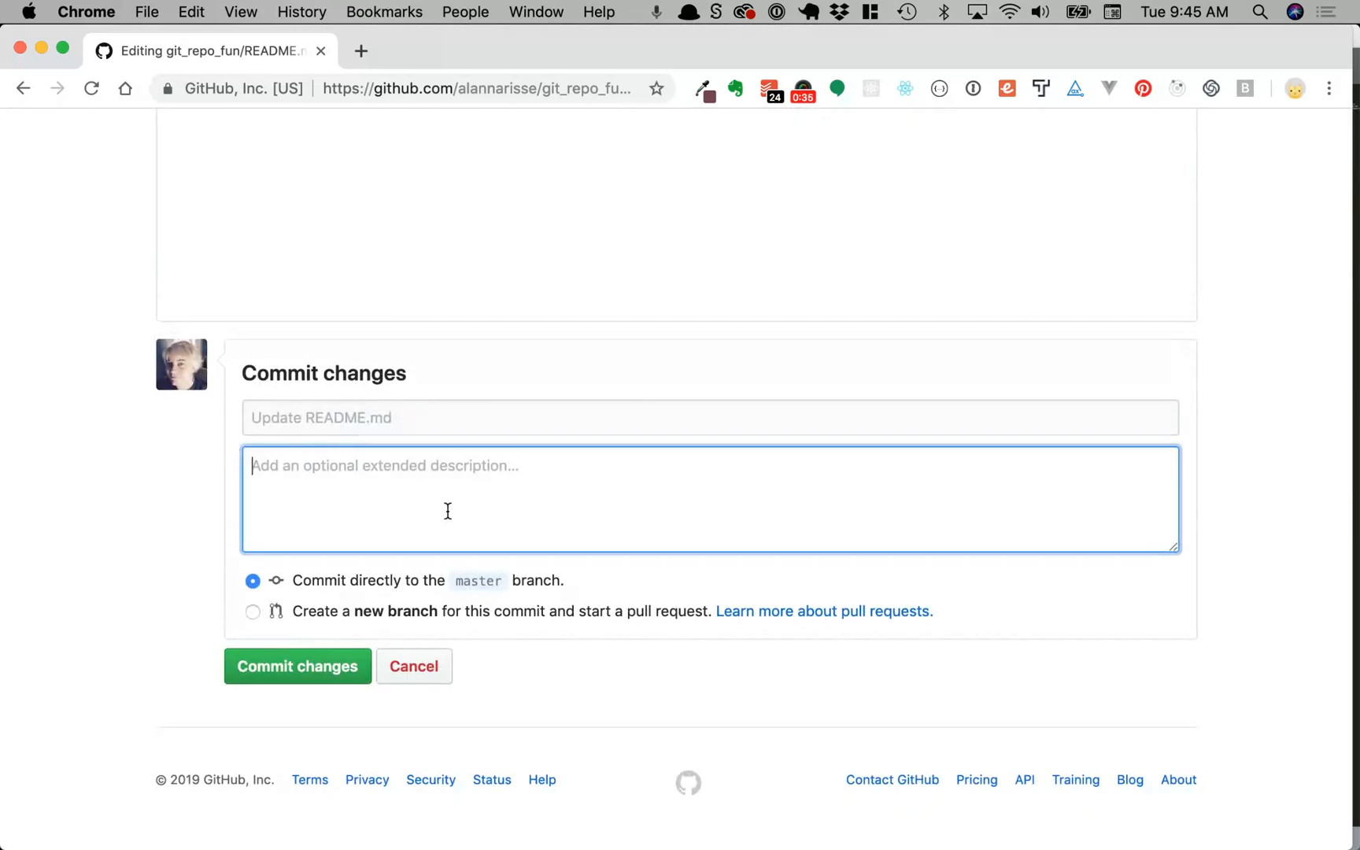
text(add a colabo)
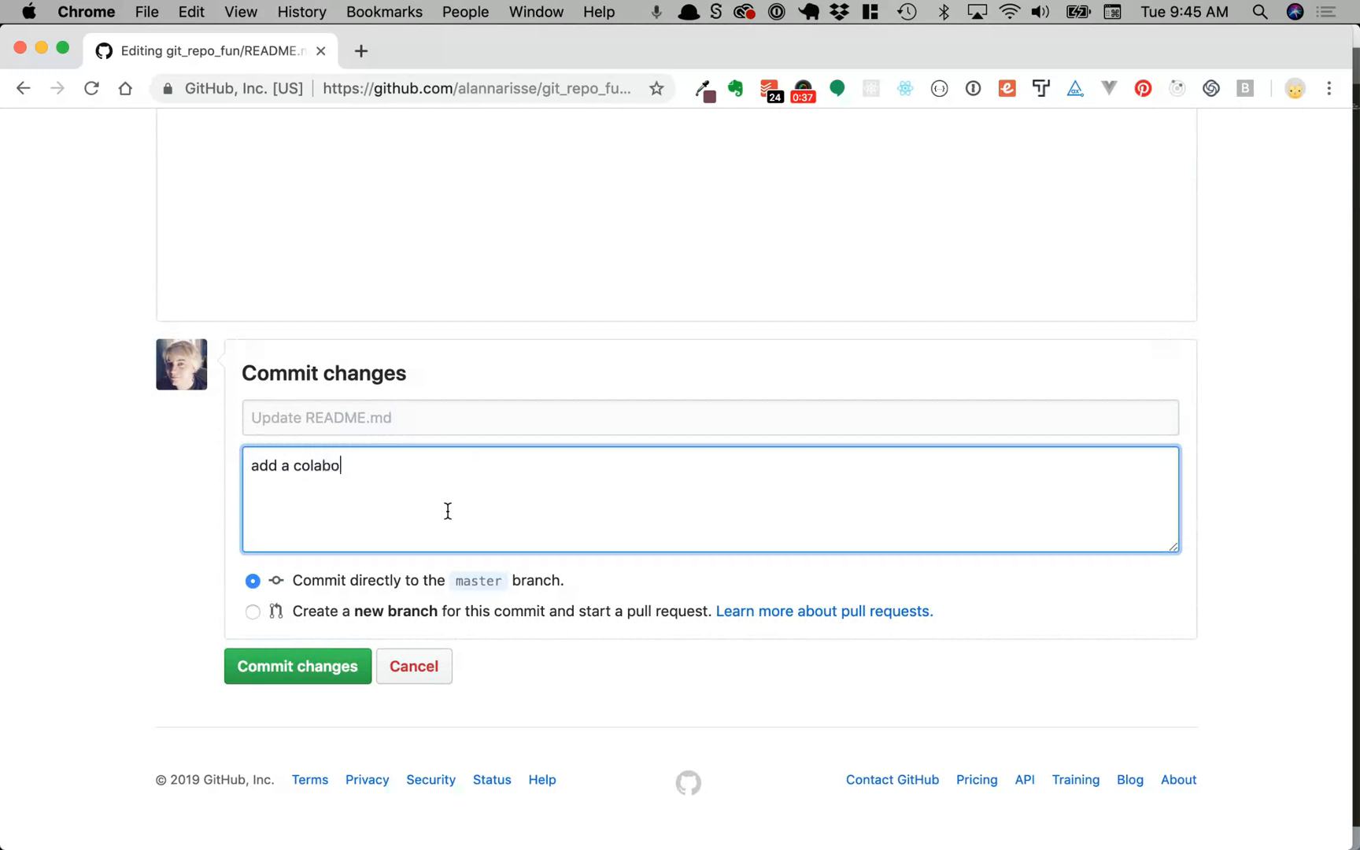
text(rate sen)
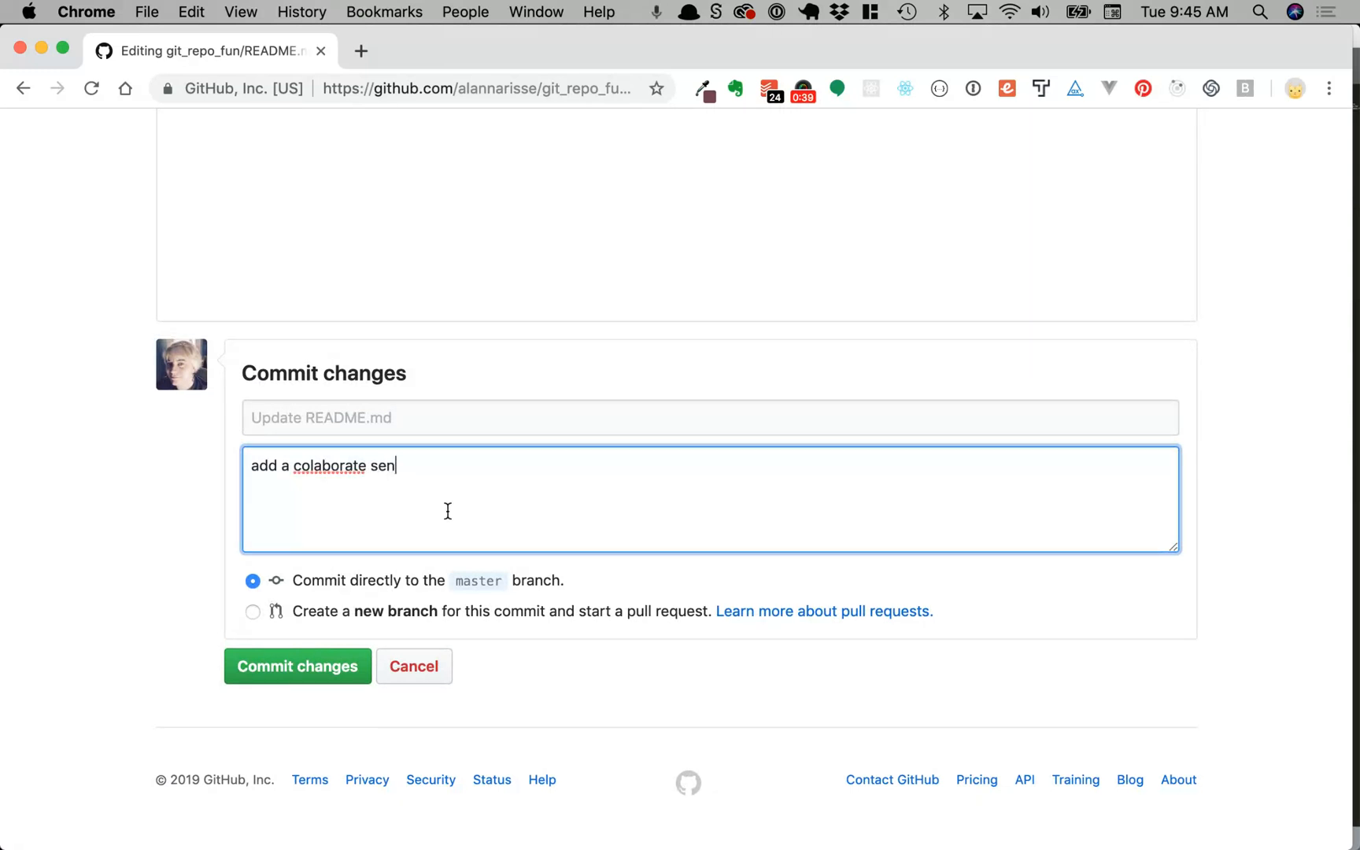
text(ta)
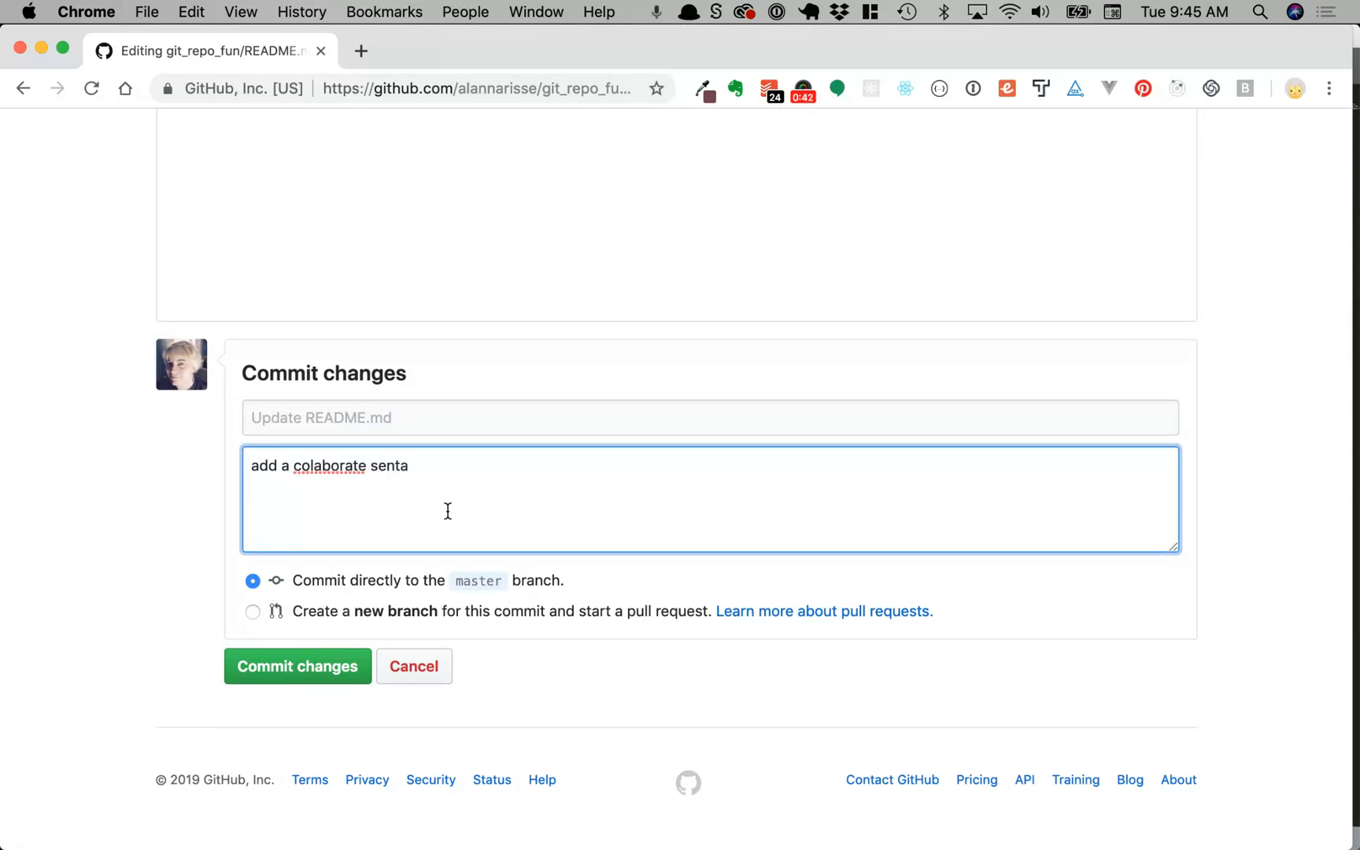
right_click(329, 466)
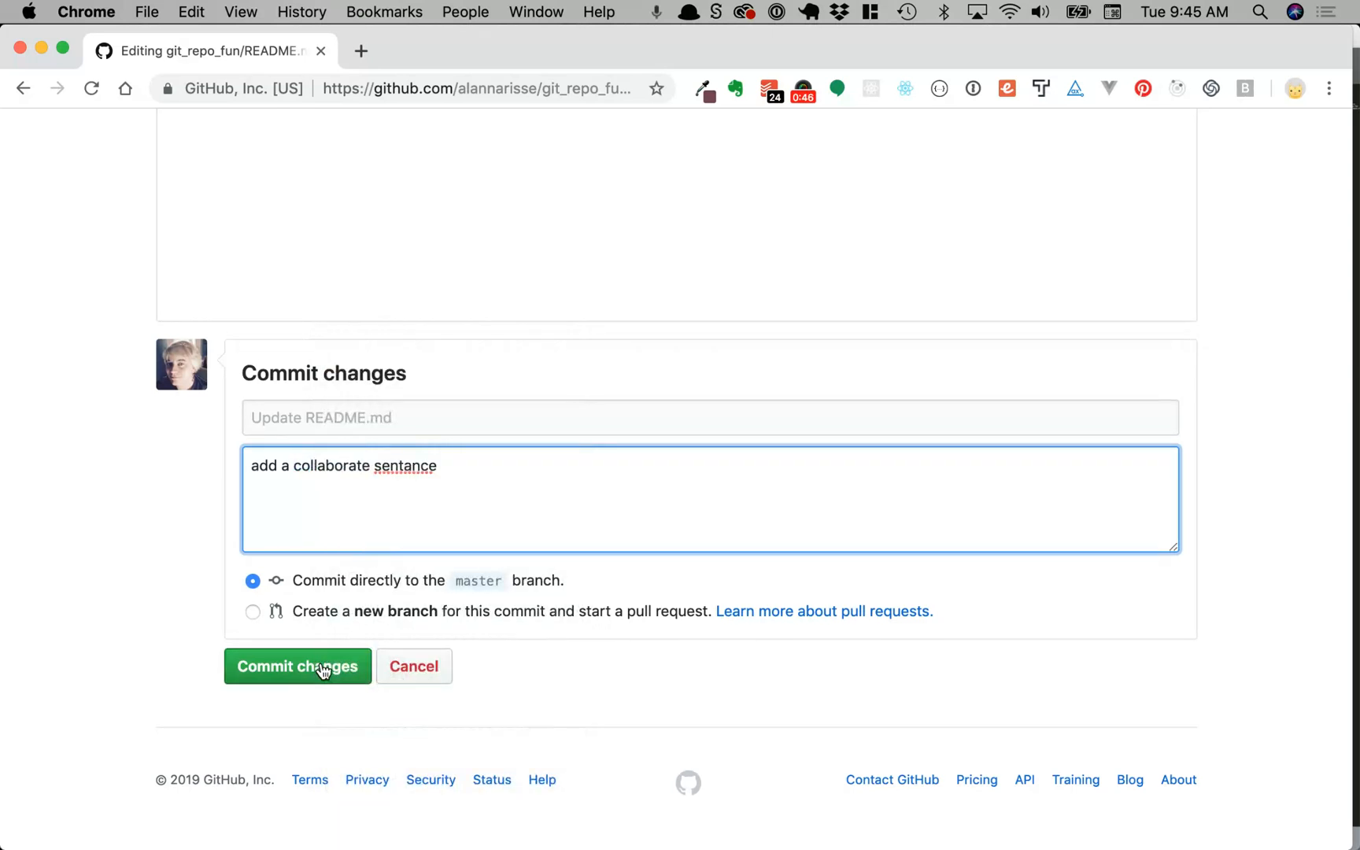
click(296, 666)
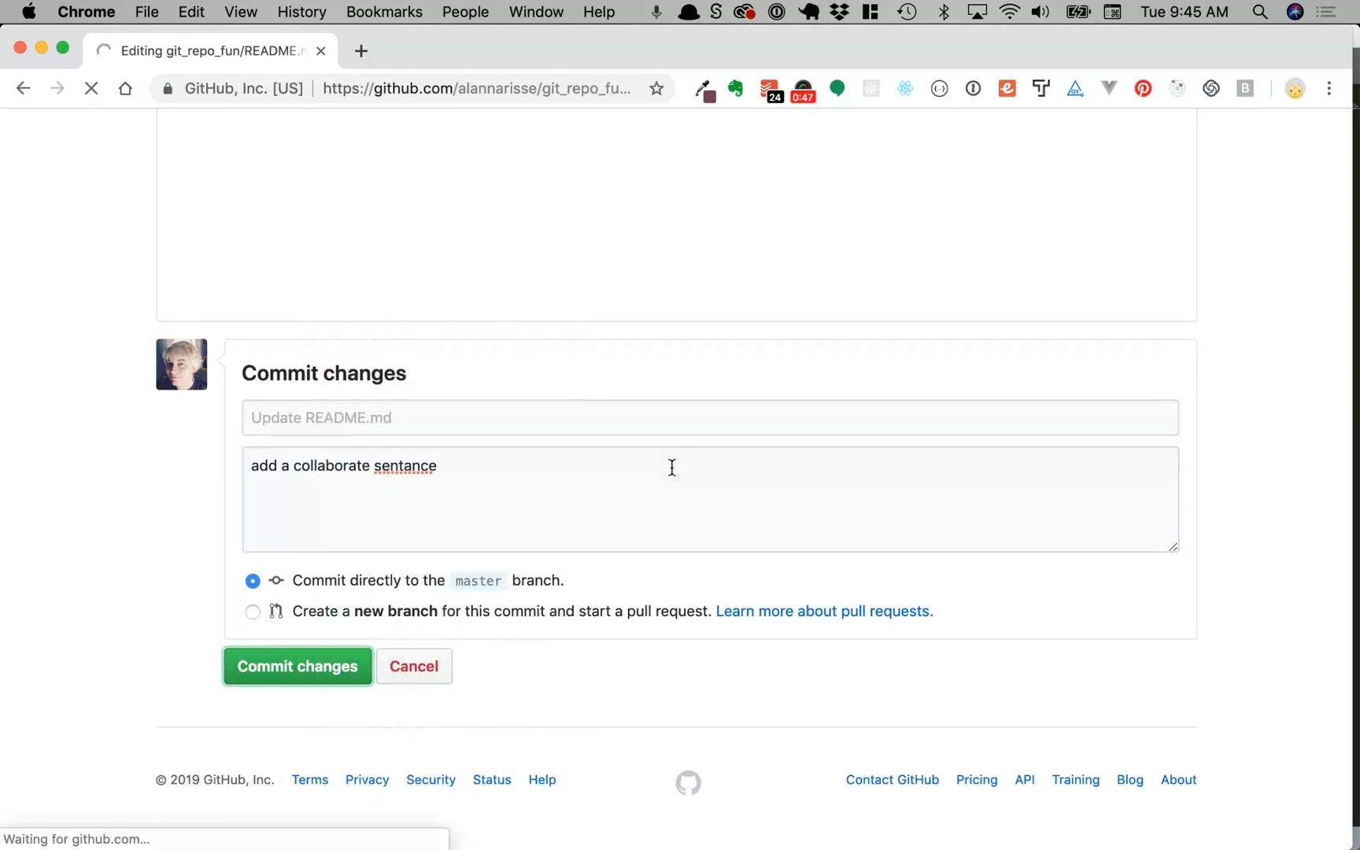
click(296, 666)
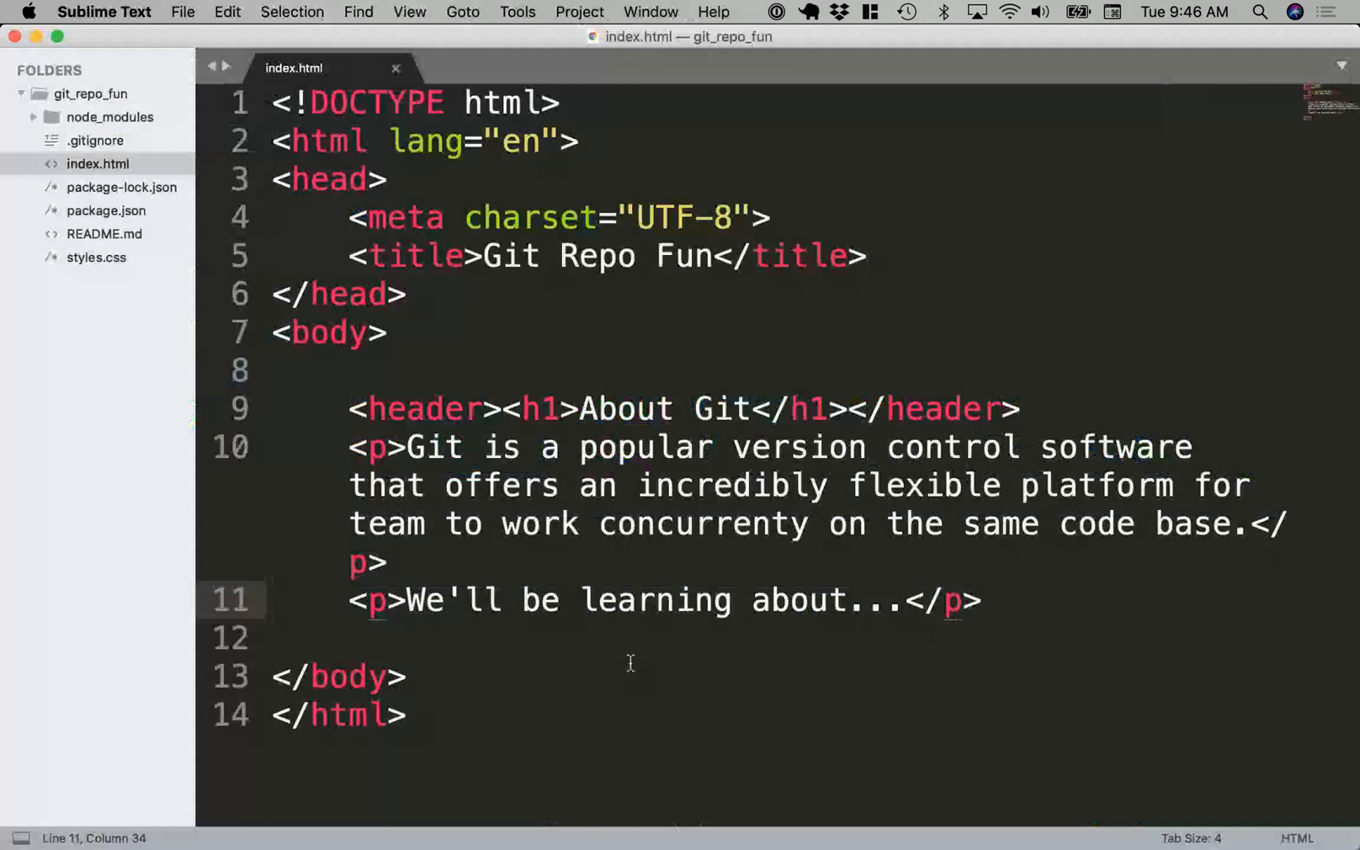
Step: Replace the ellipsis in index.html line 11 with 'how to fetch and merge changes.'
key(backspace)
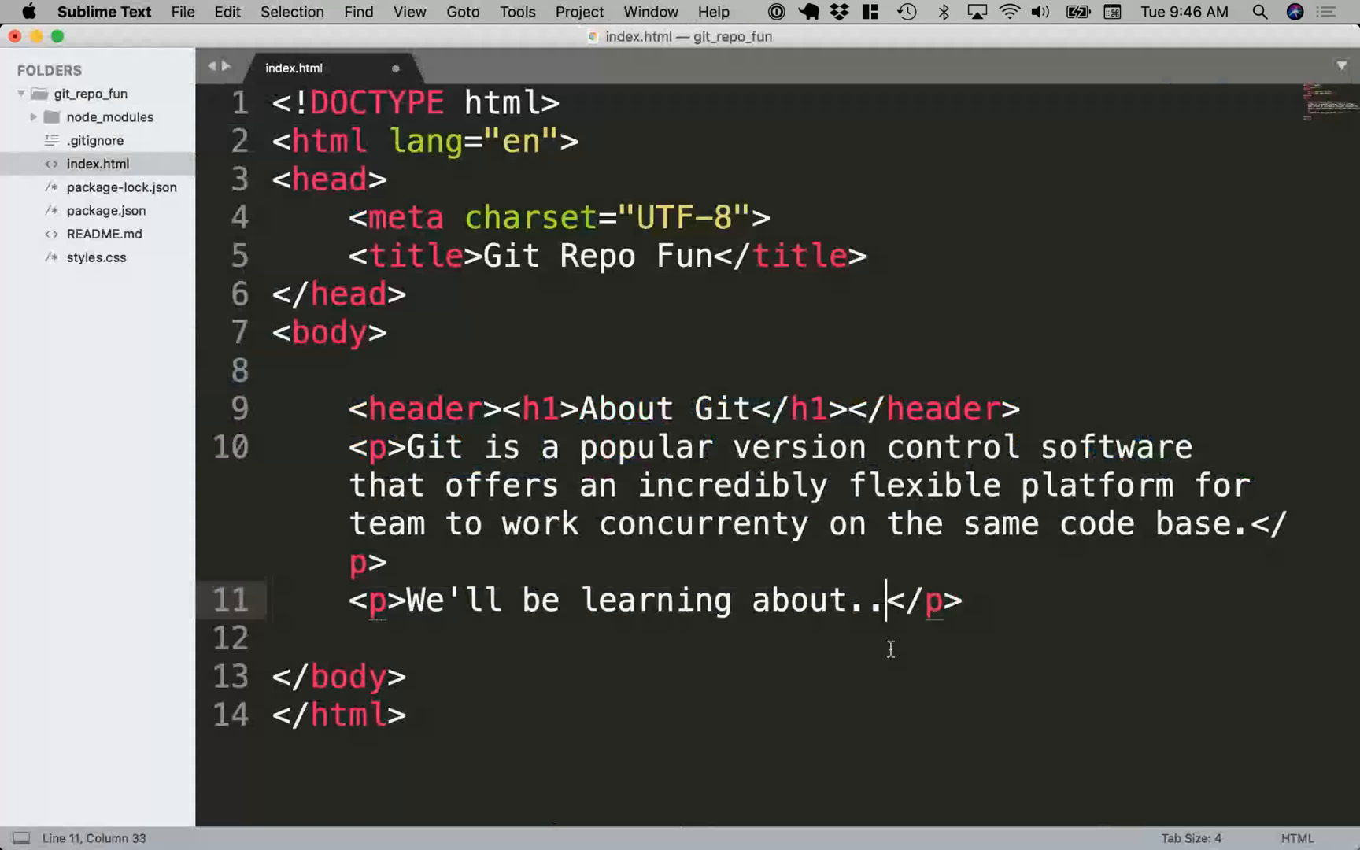
text(how to)
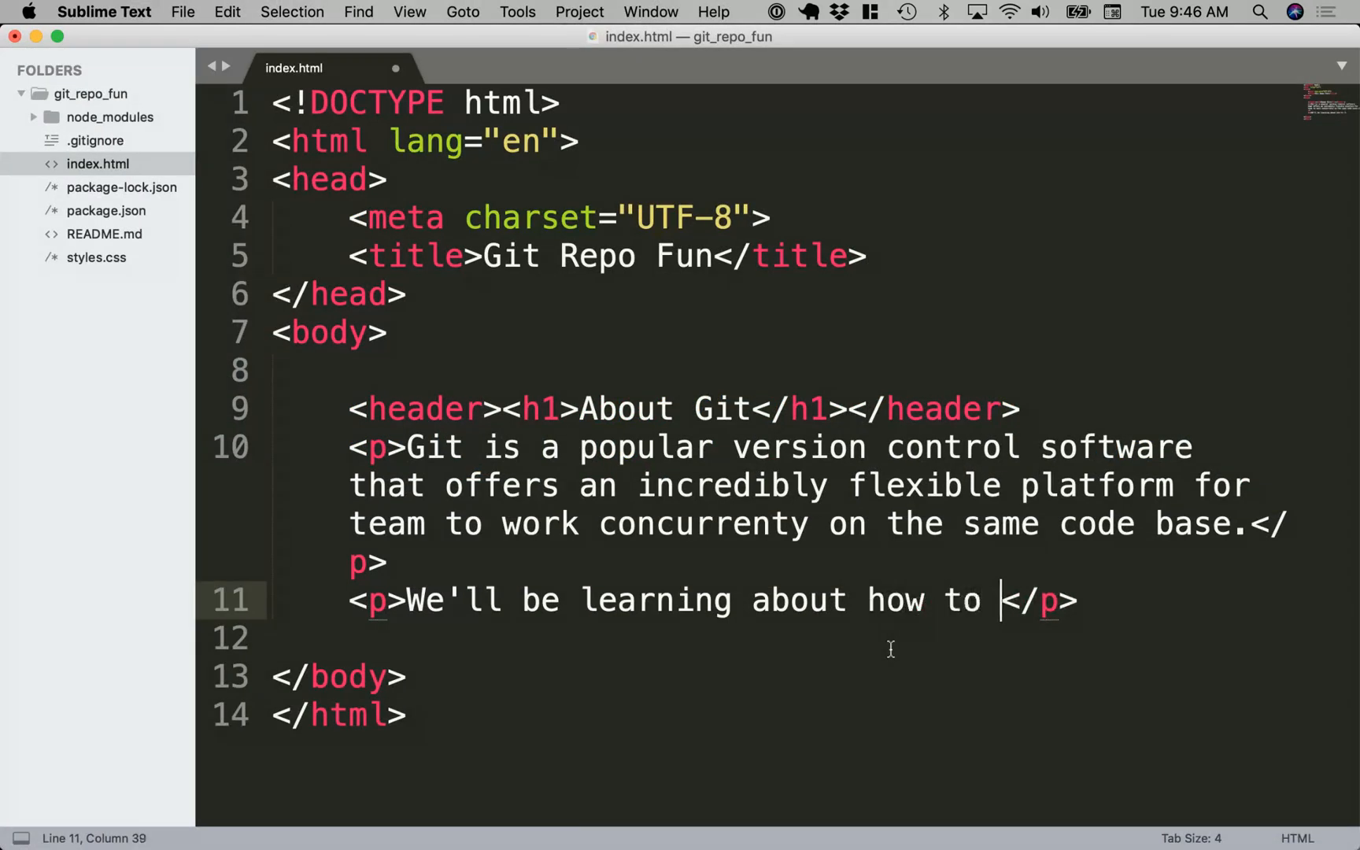
text(fetch and merge)
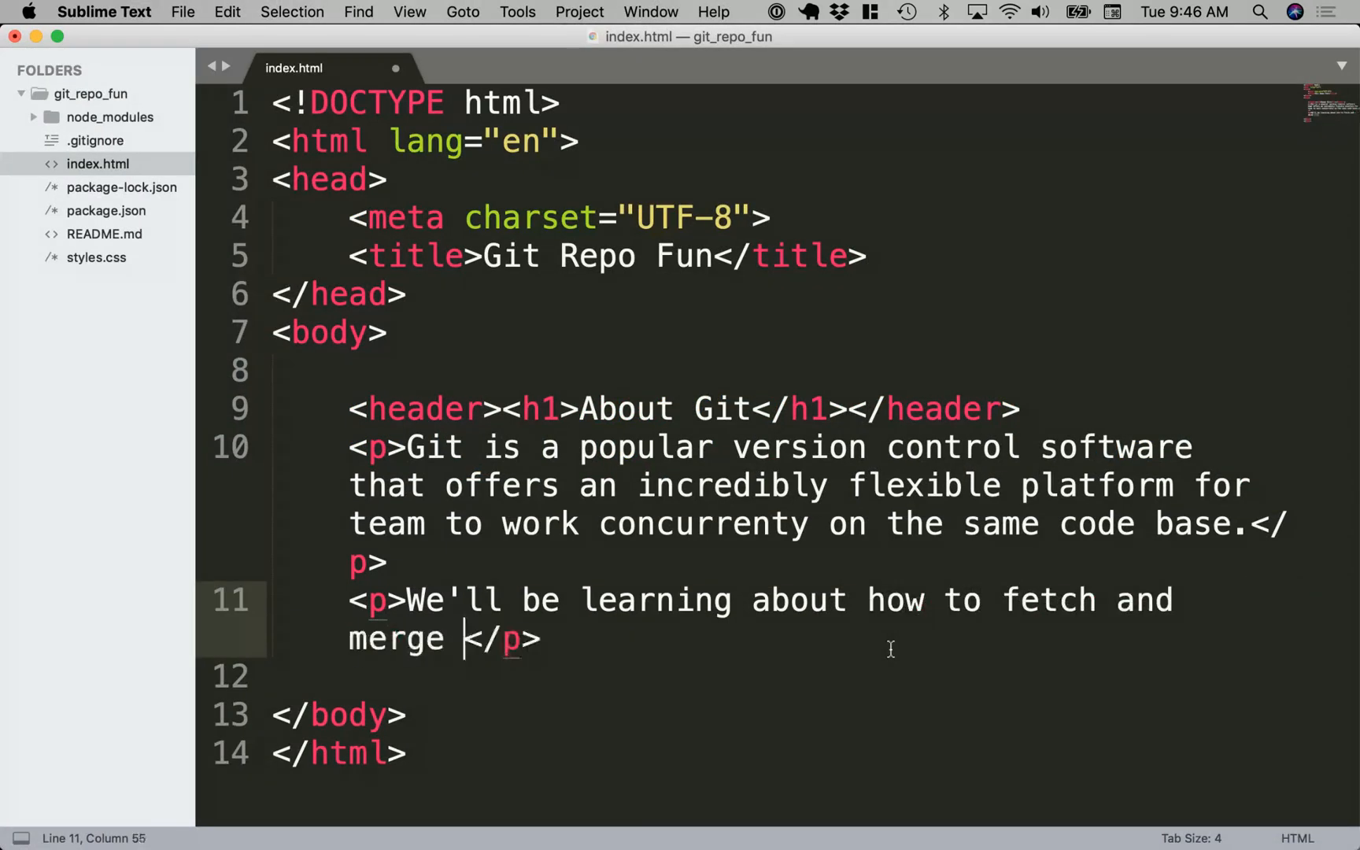
text(changes)
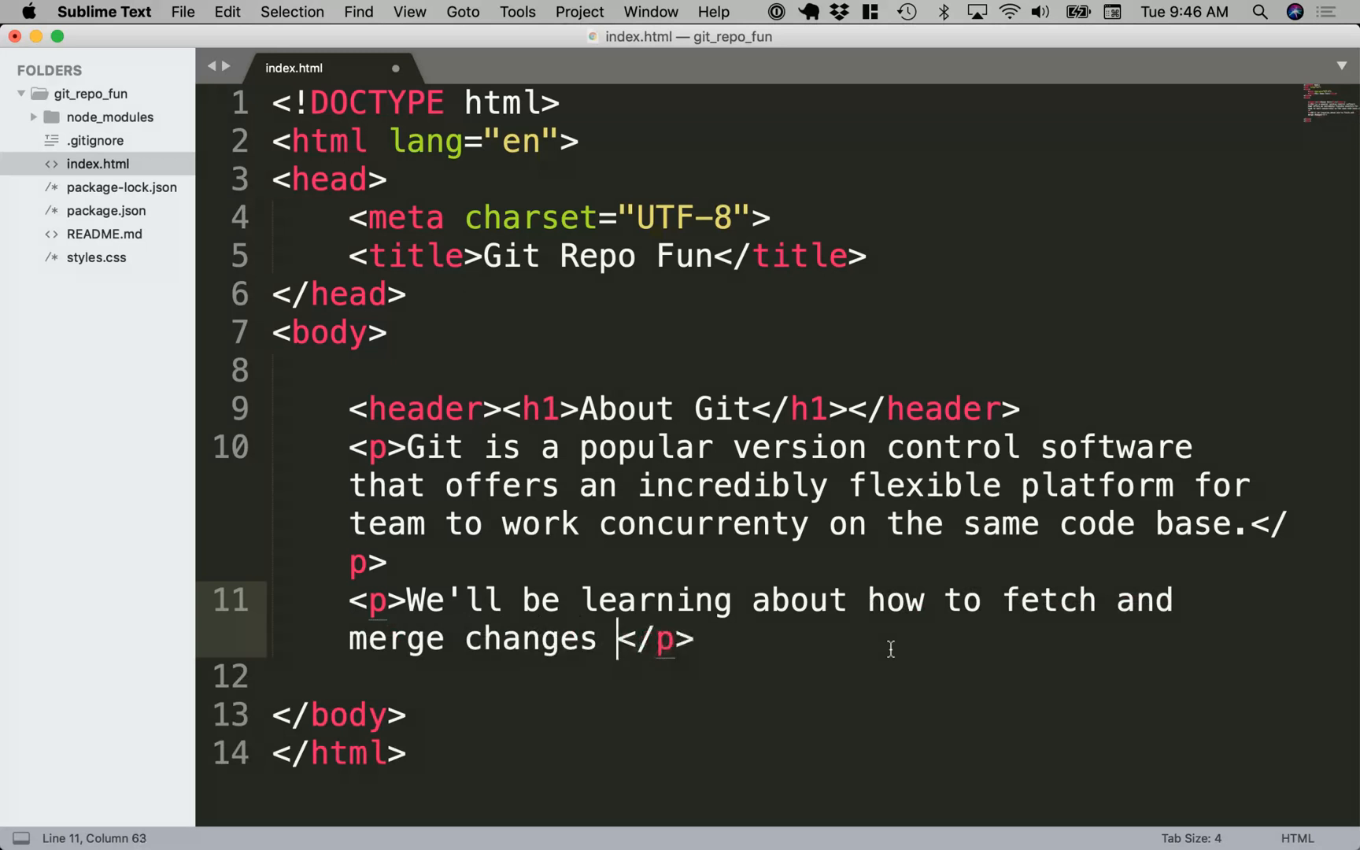
text(.)
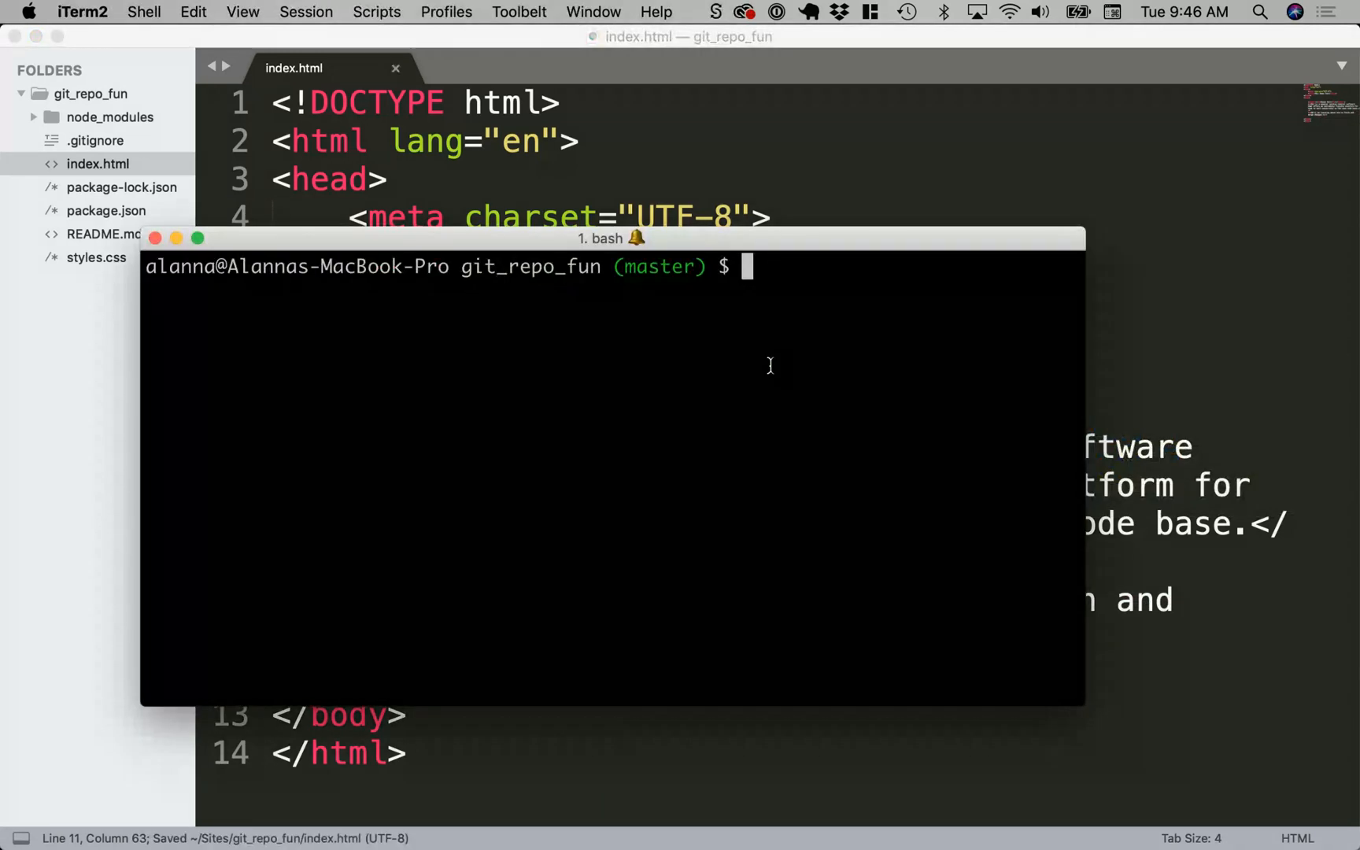
Step: Check git status and stage the index.html change with git add
text(git status)
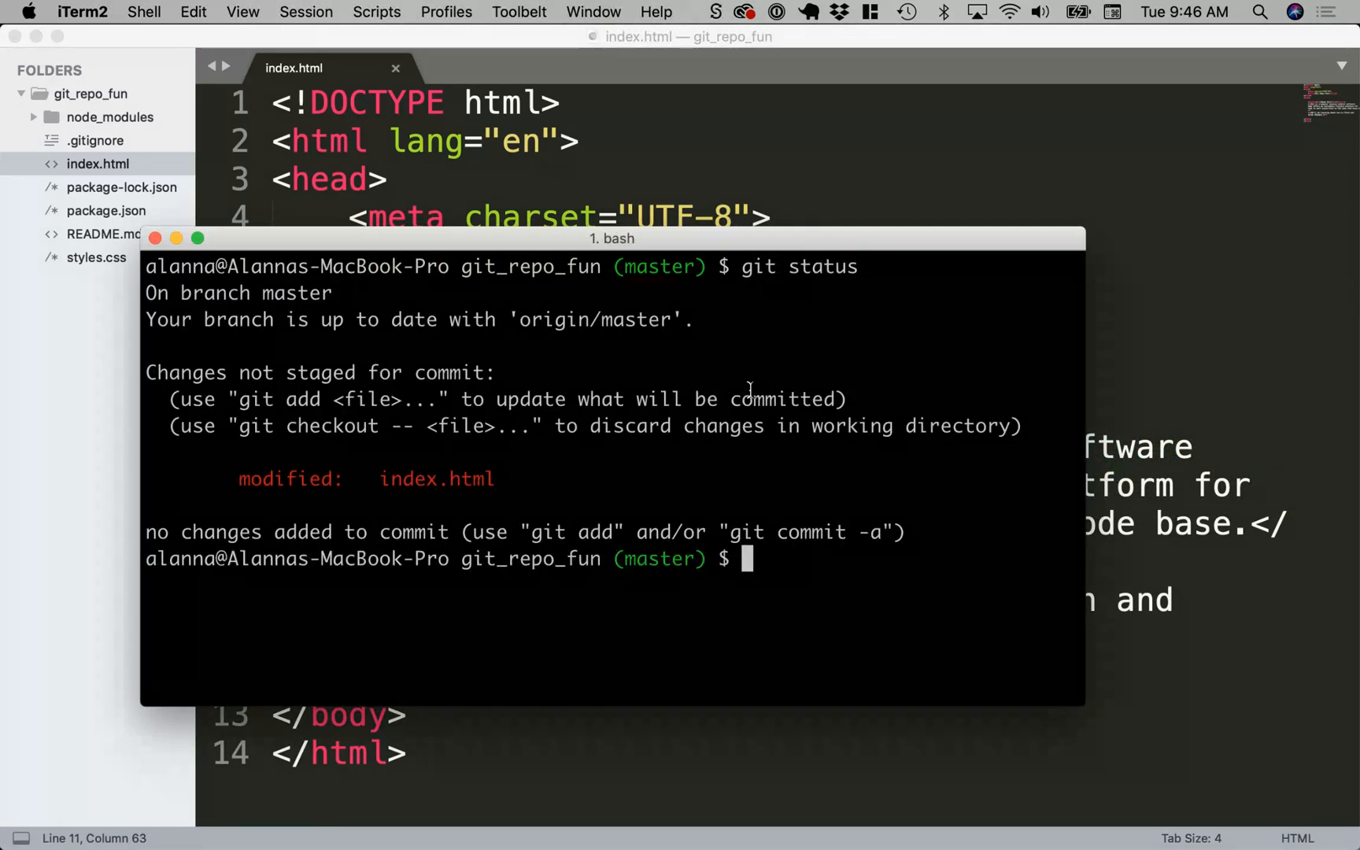
text(g)
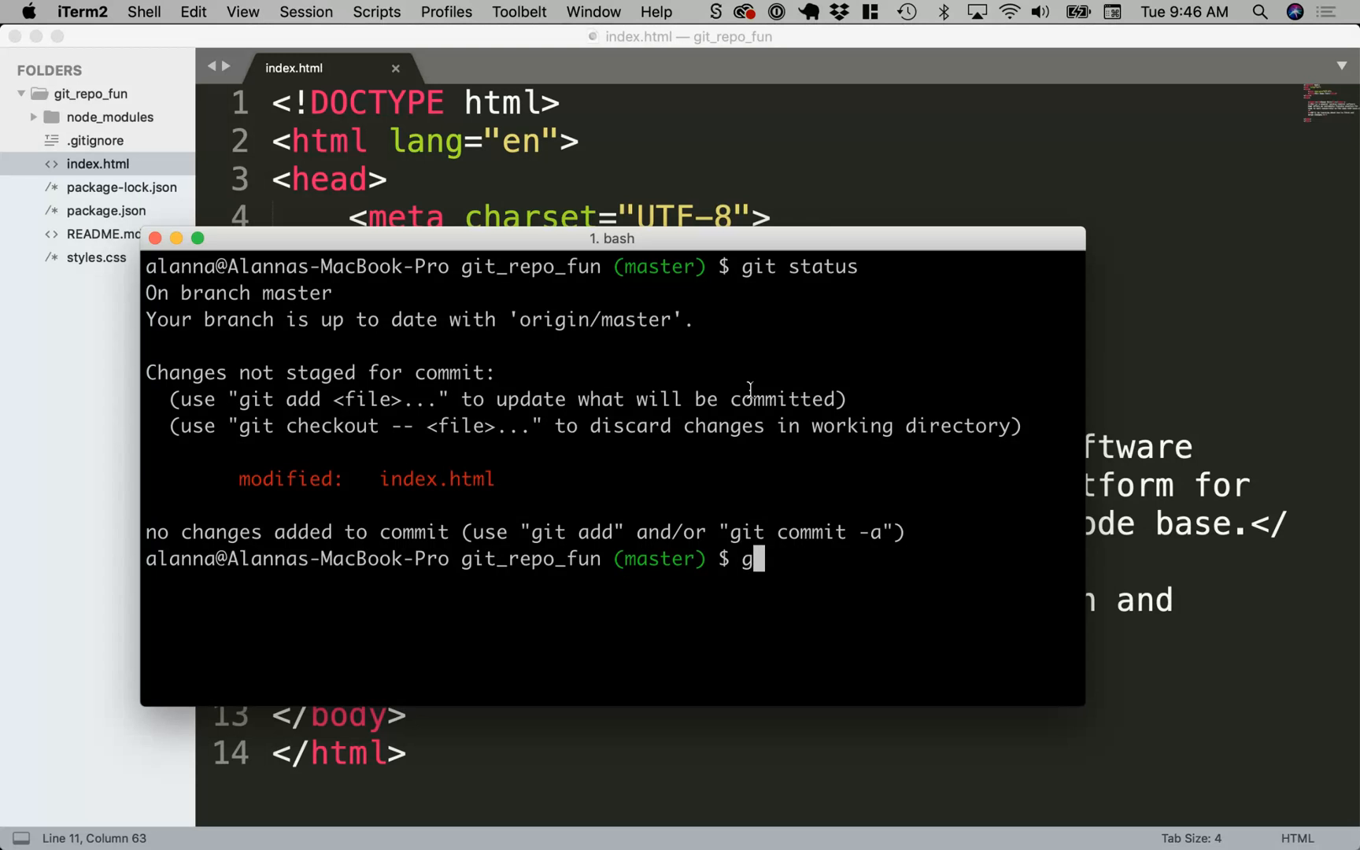
text(it add.)
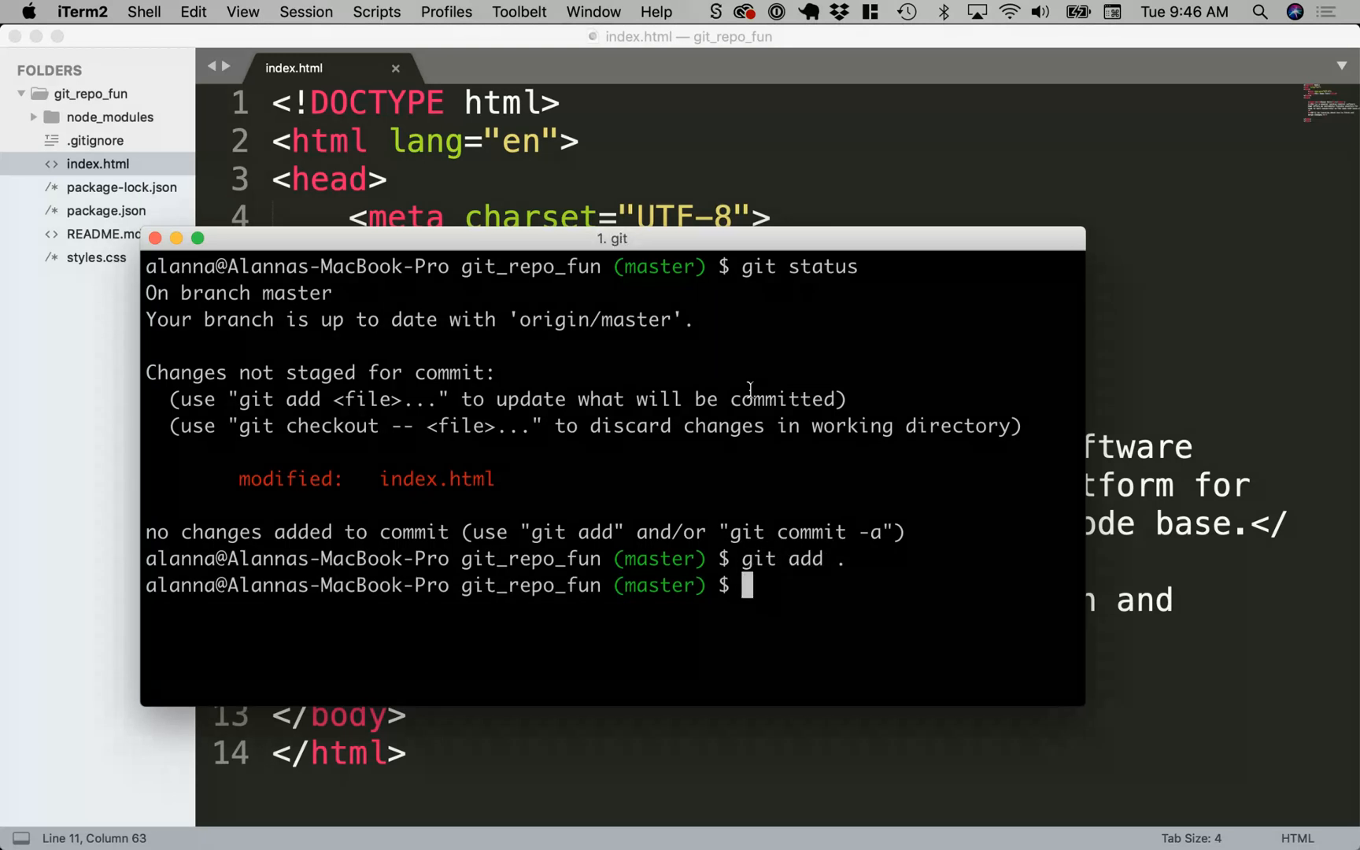
Step: Commit locally as 'added sentance about learning' and begin a git push
text(git commit)
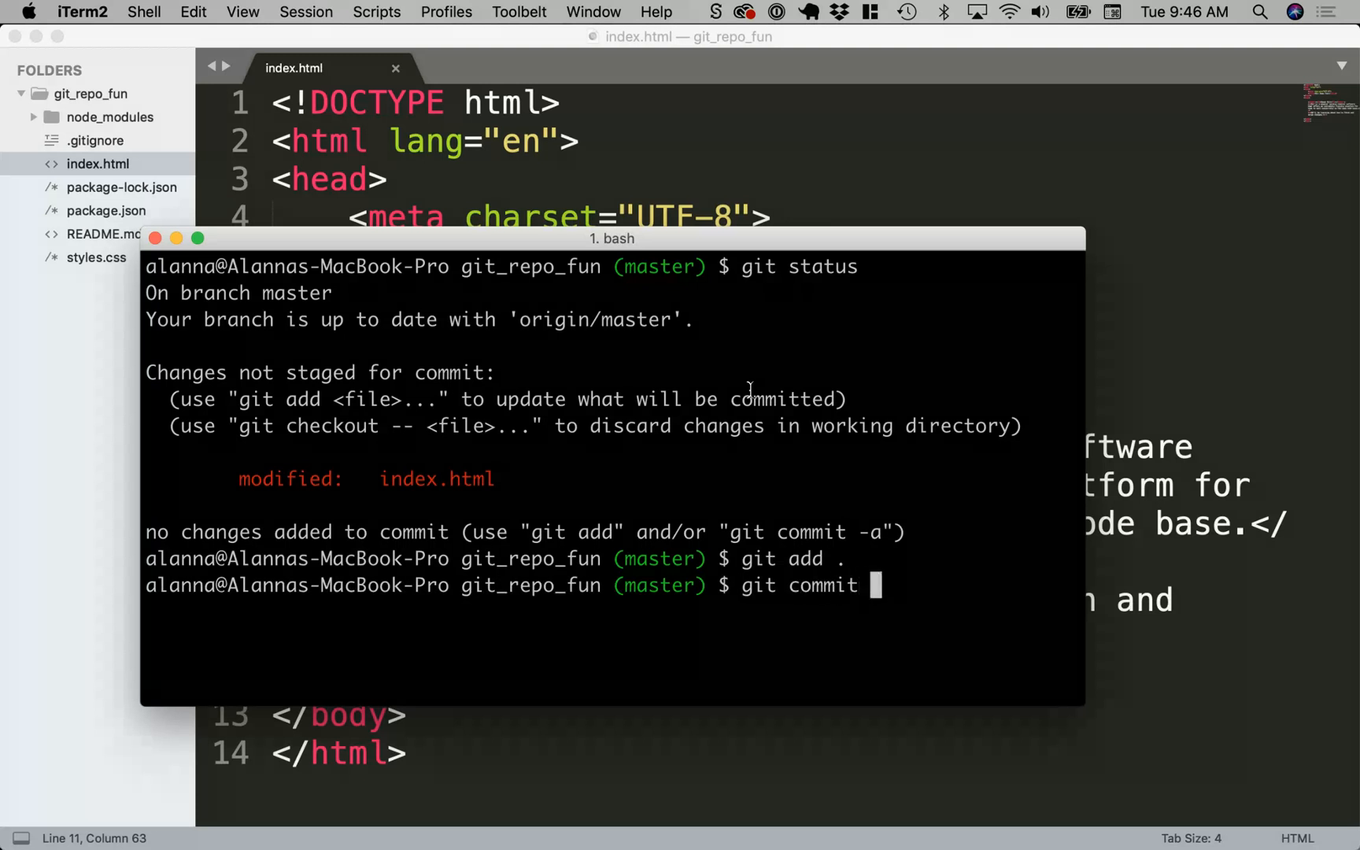
text(-m)
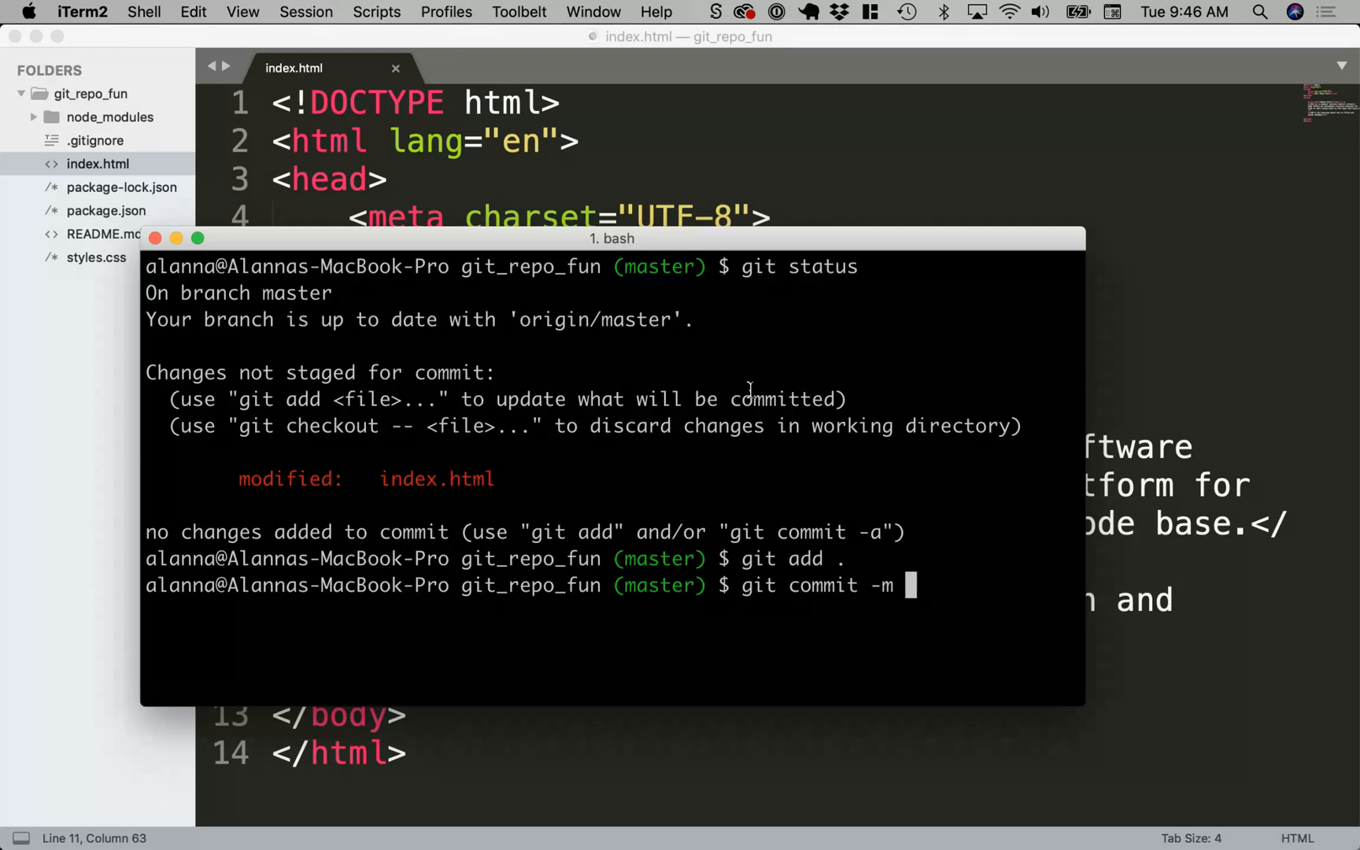
text('added se)
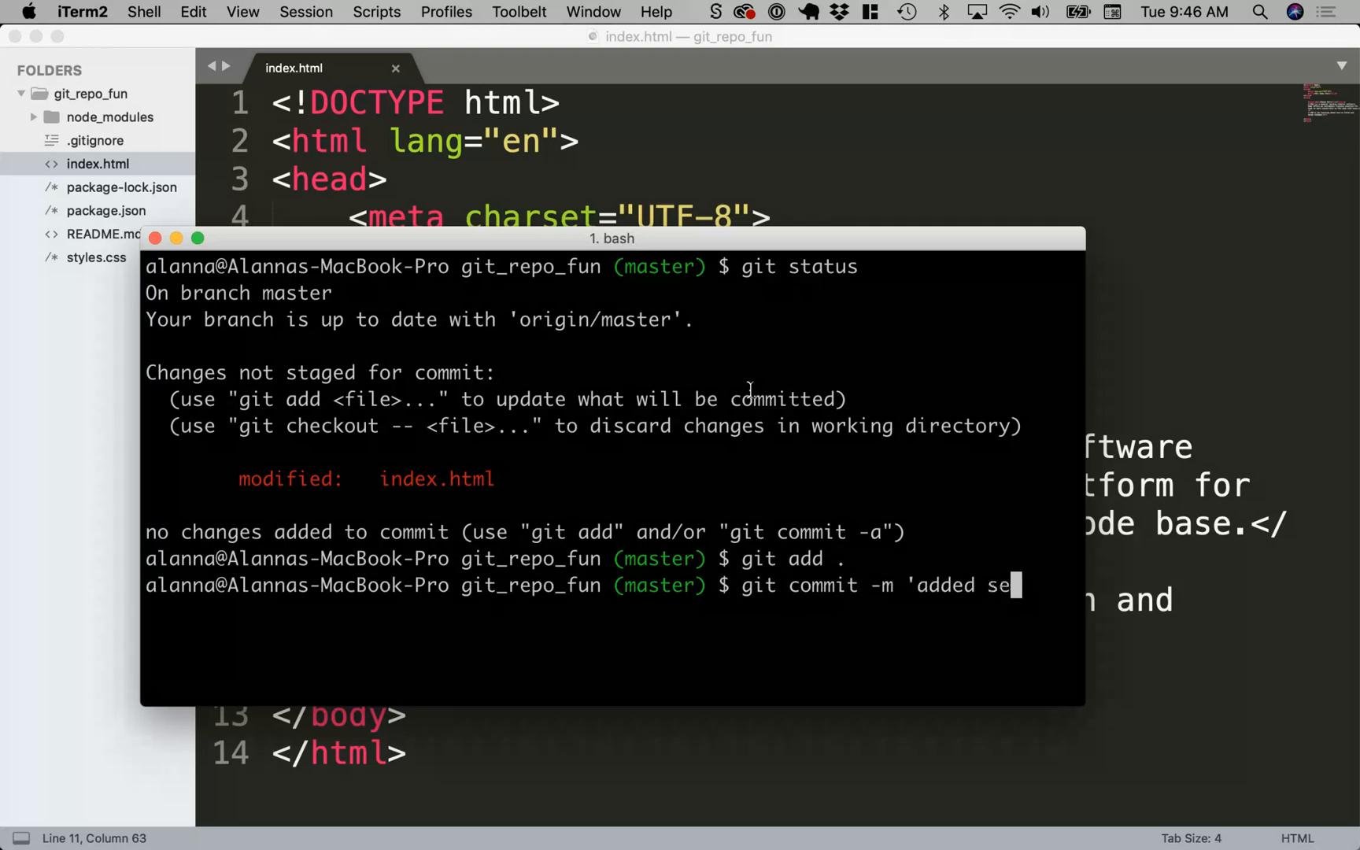
text(ntenace)
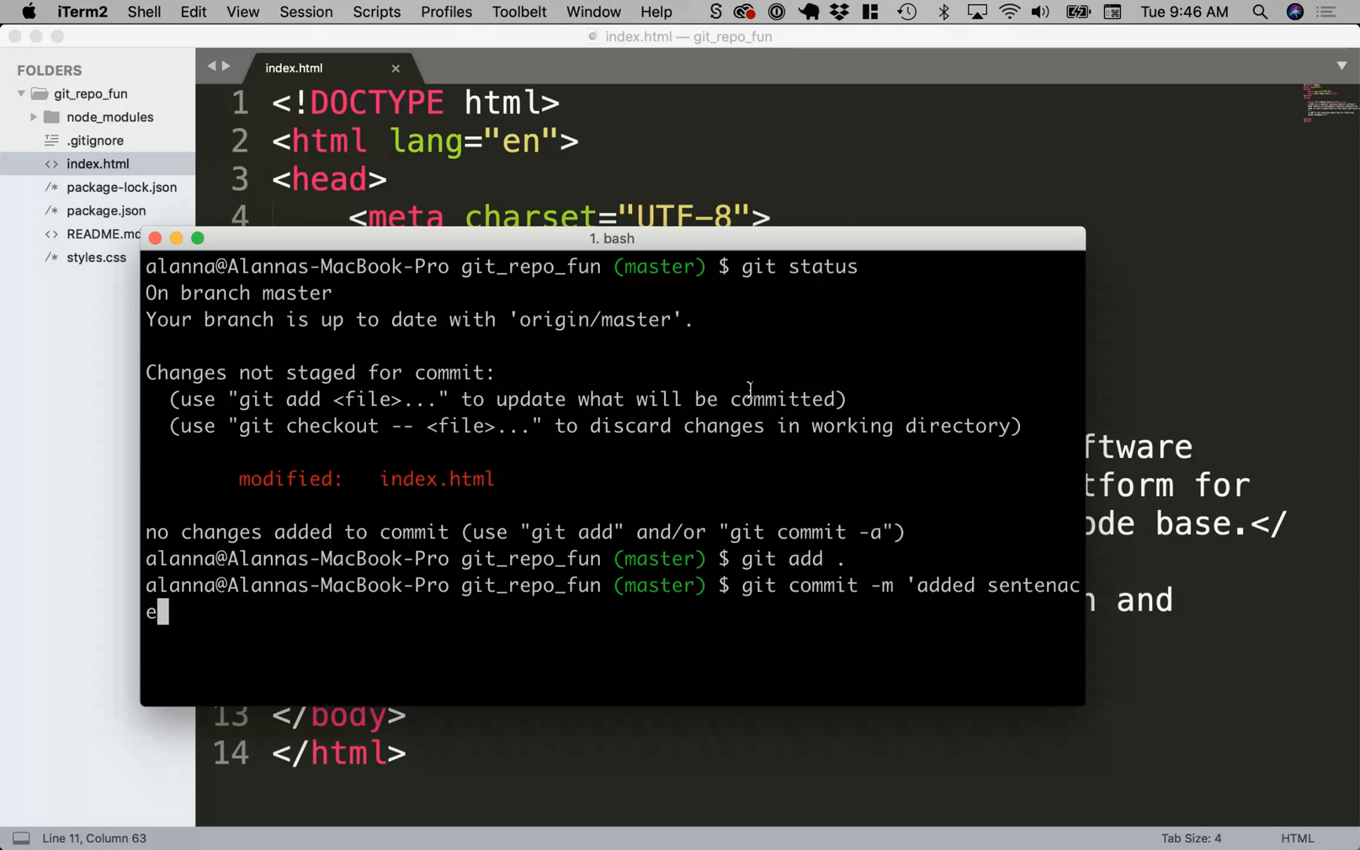
key(backspace)
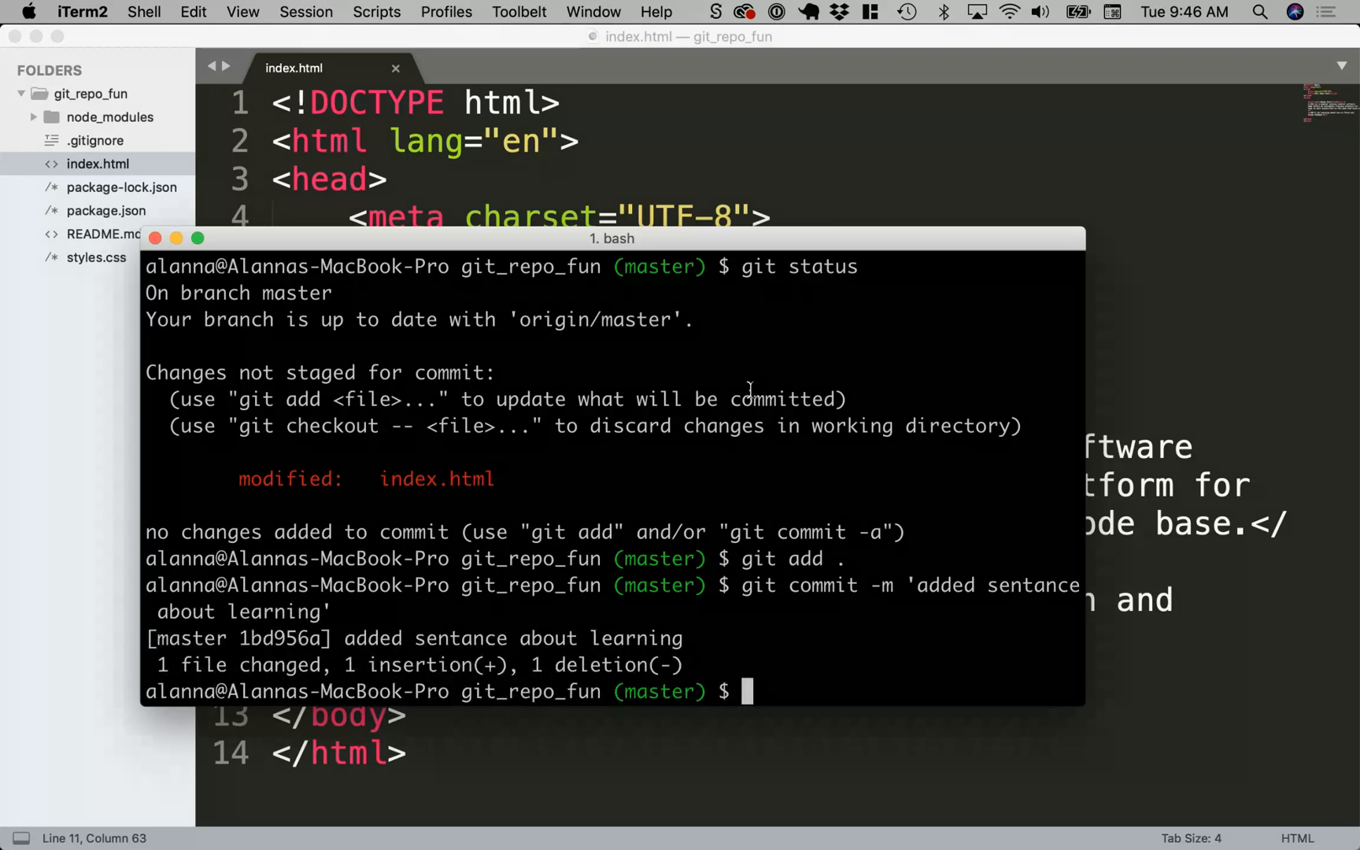
text(git push)
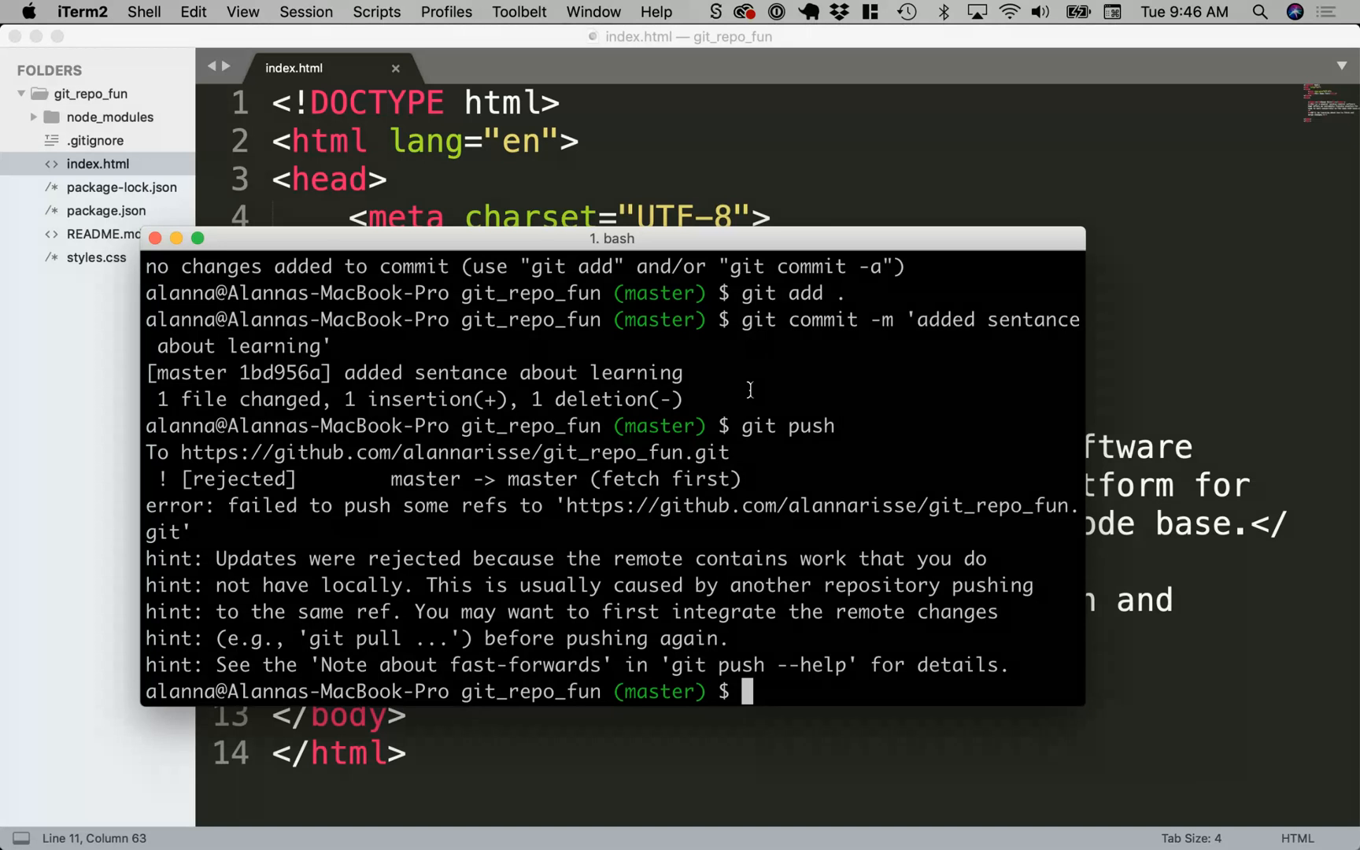
Step: After the rejected push, run git pull to fetch the remote README change
text(git)
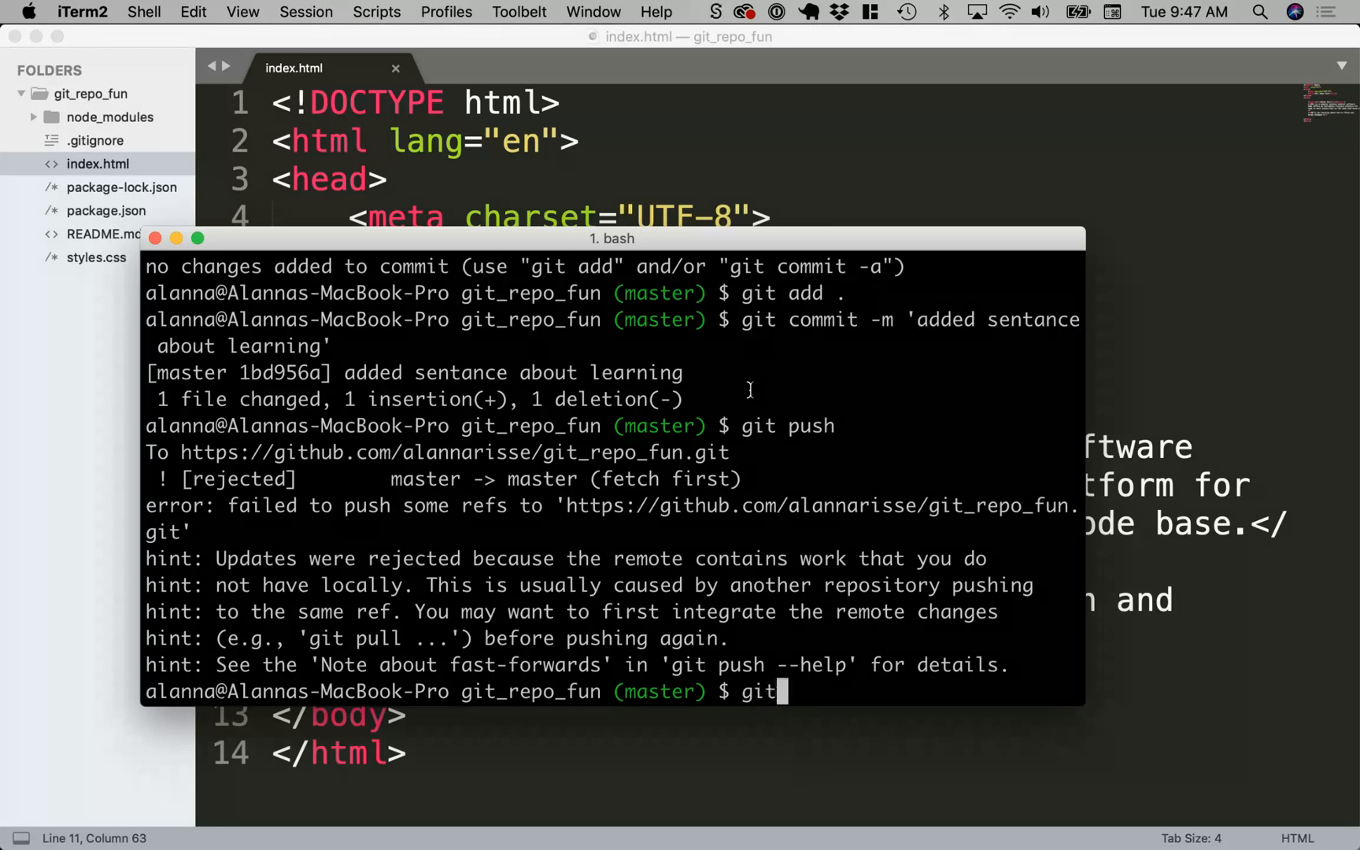
text(pull)
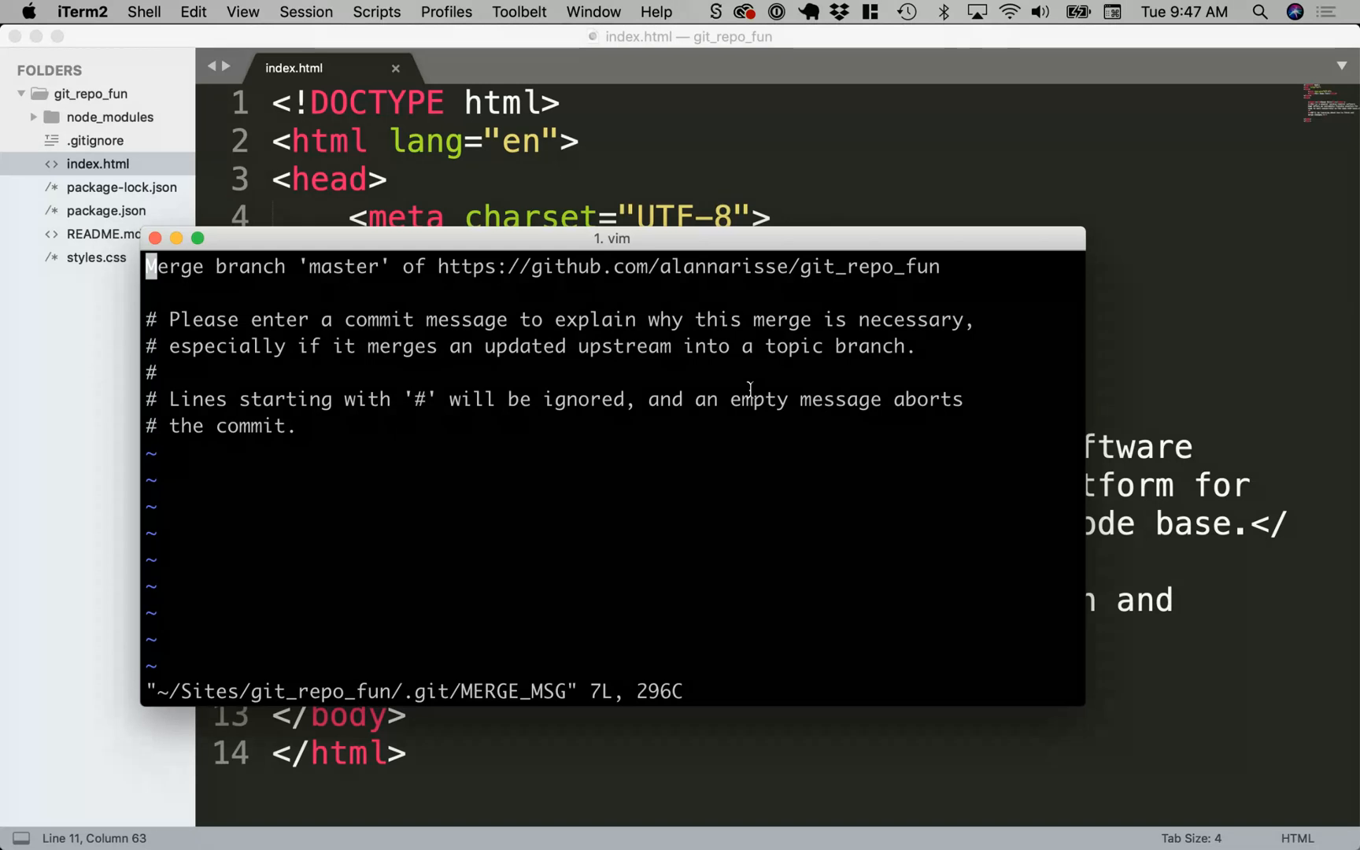
Step: In vim, add 'merging remote with local.' to the merge commit message and leave insert mode
key(i)
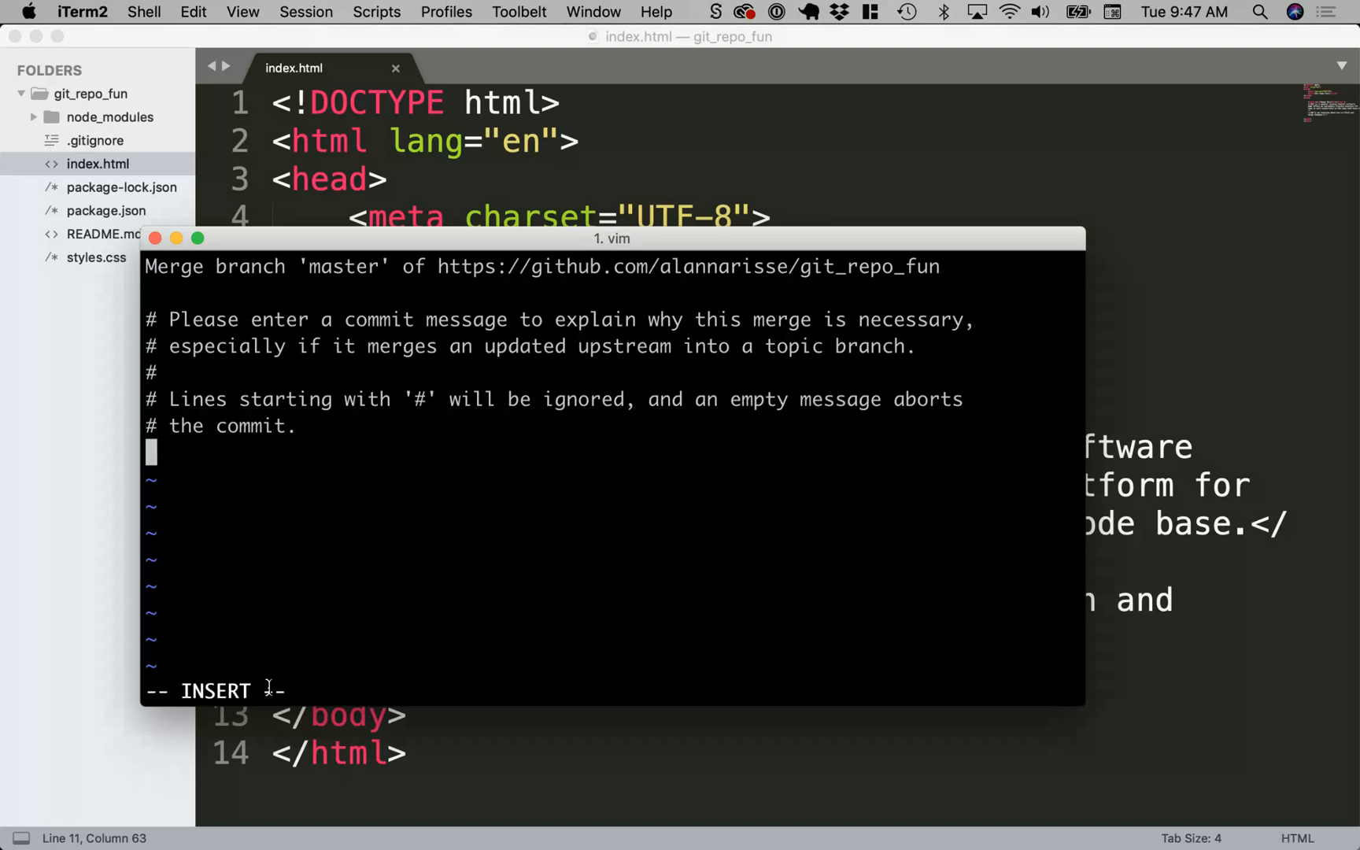
text(m)
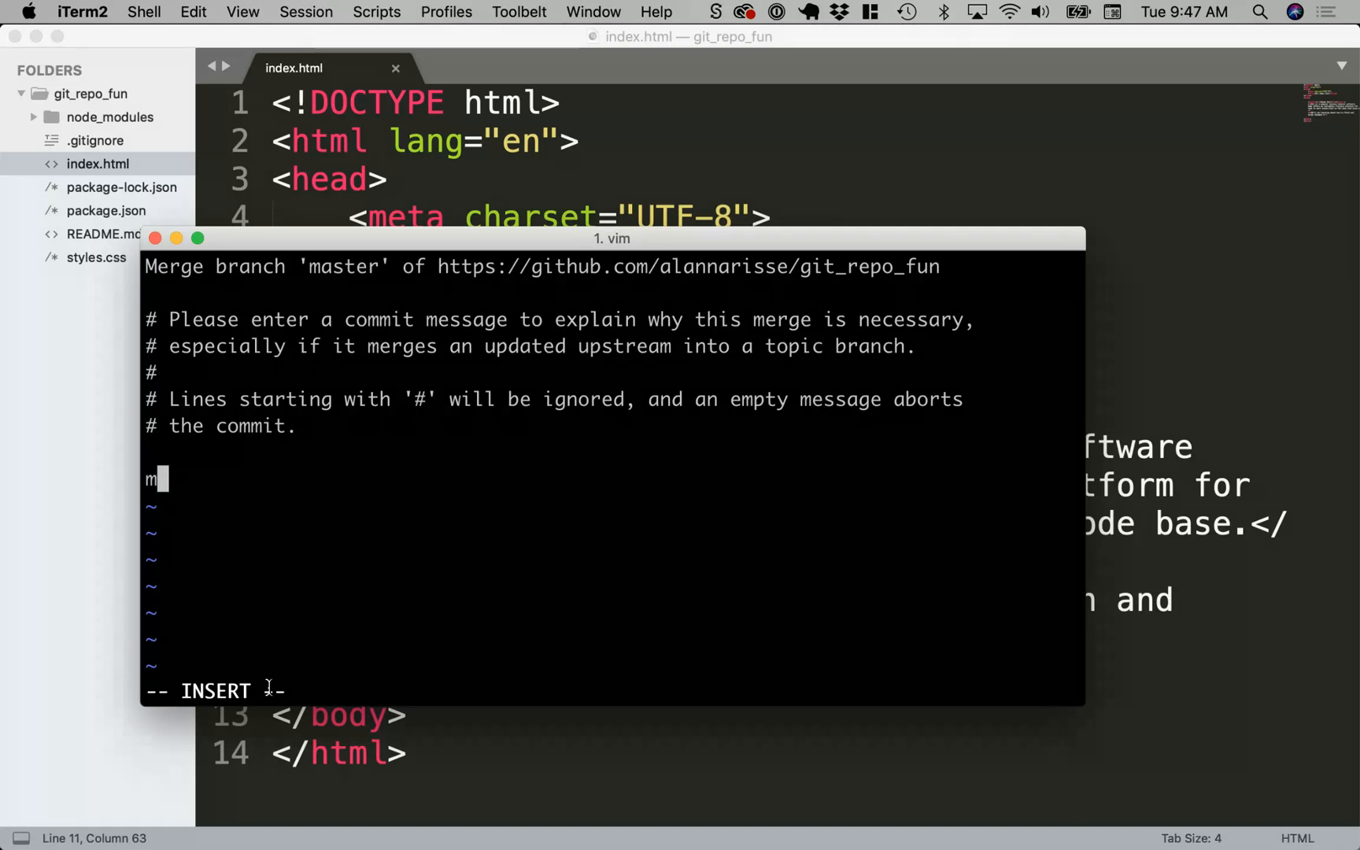
text(erging re)
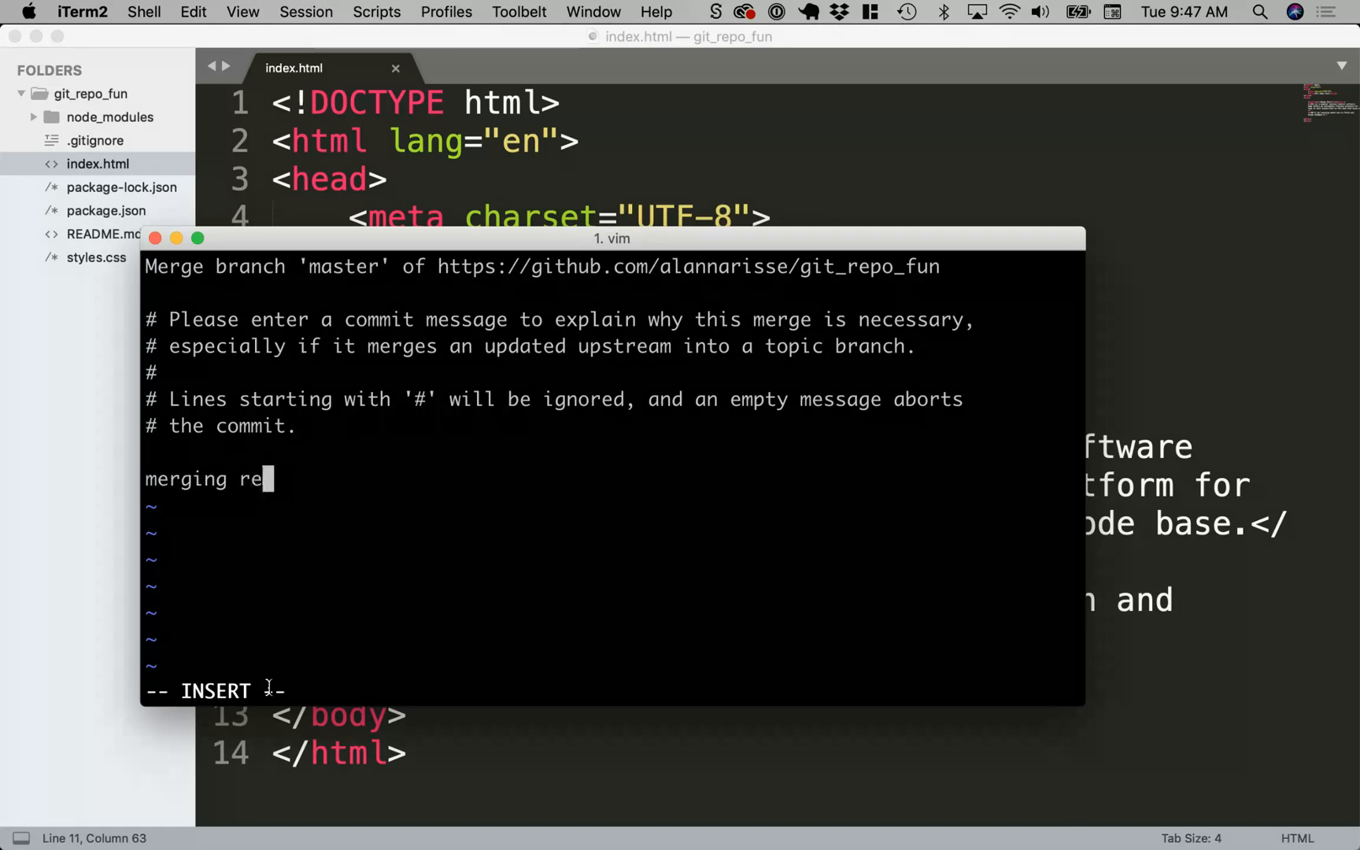
text(mote with local)
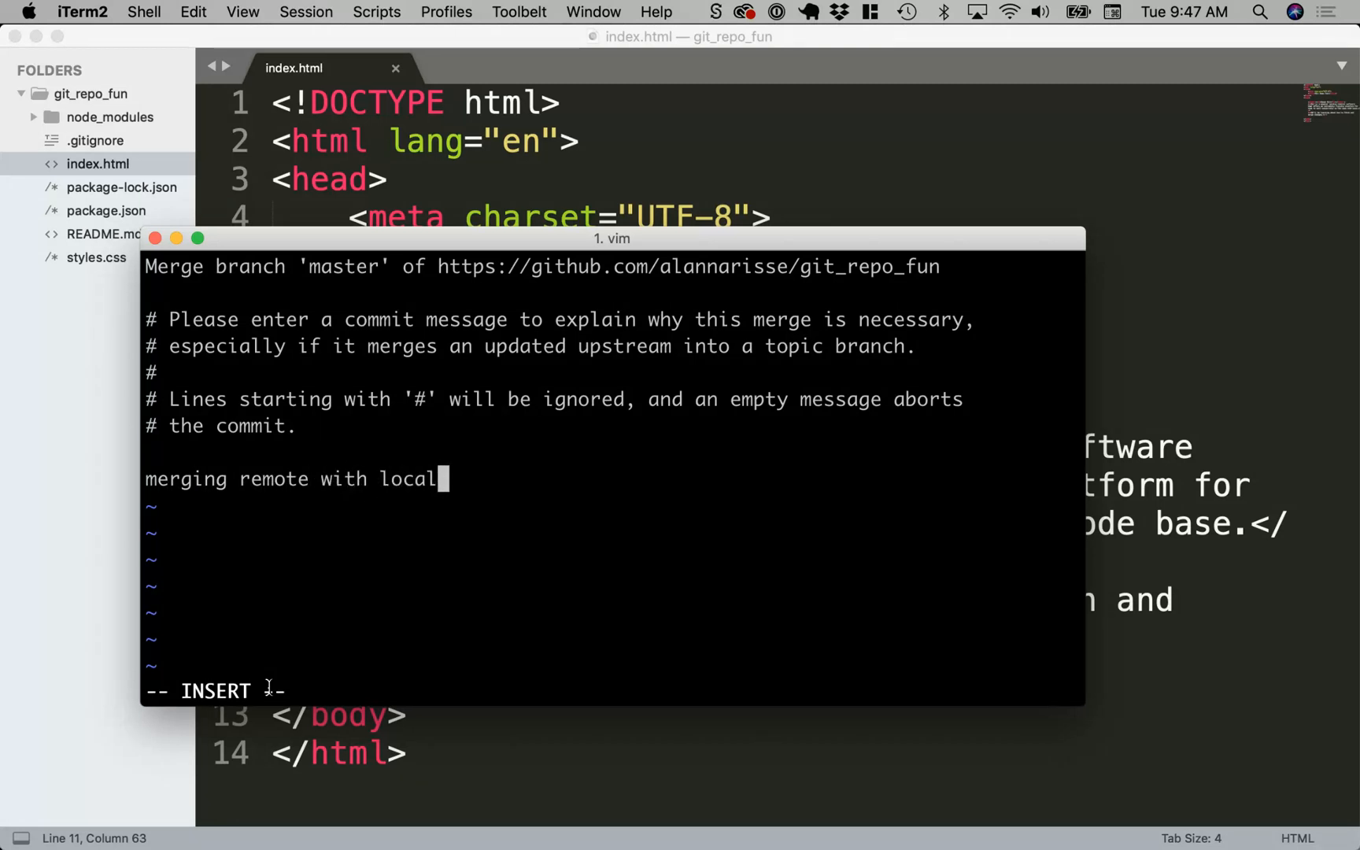
text(.)
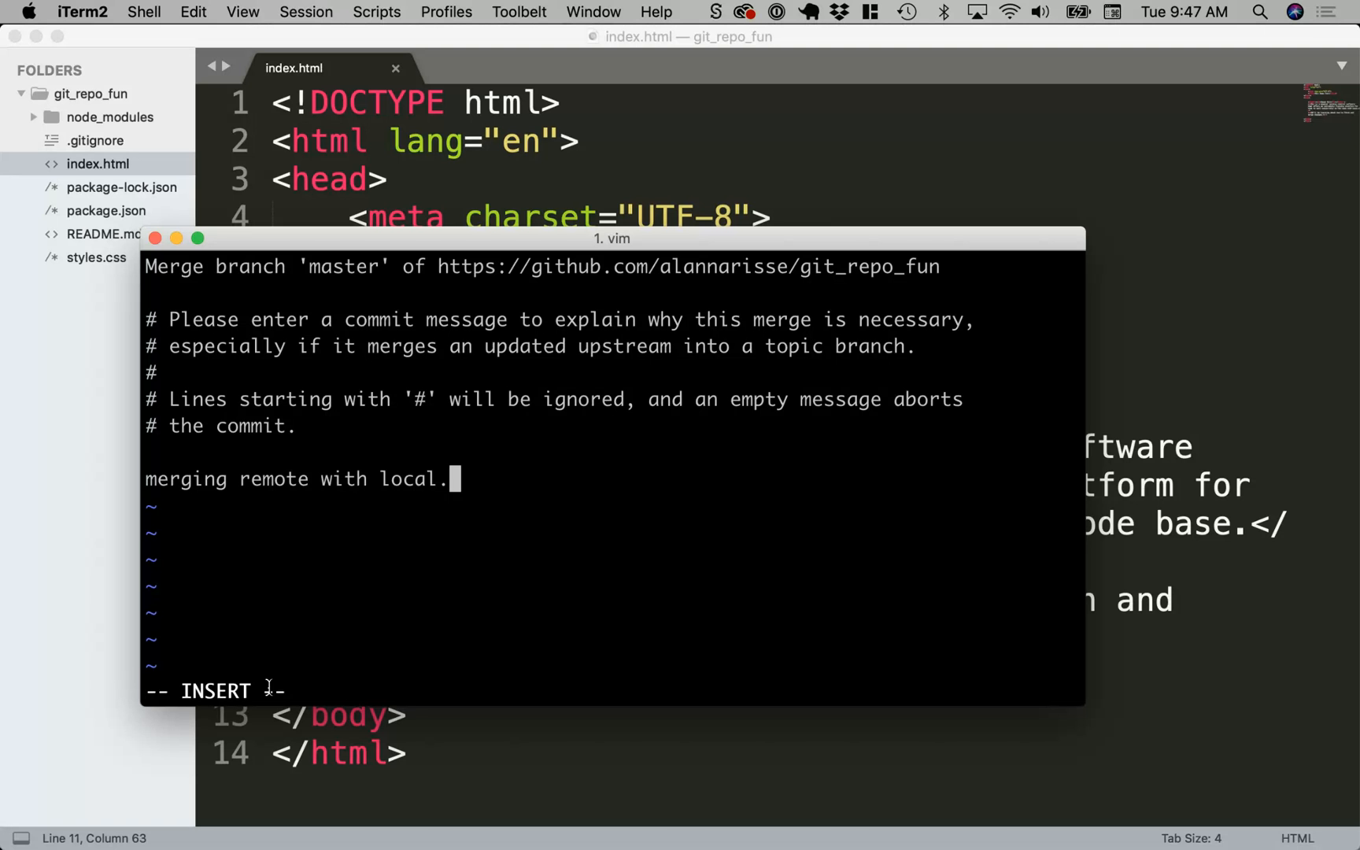
key(Escape)
text(:)
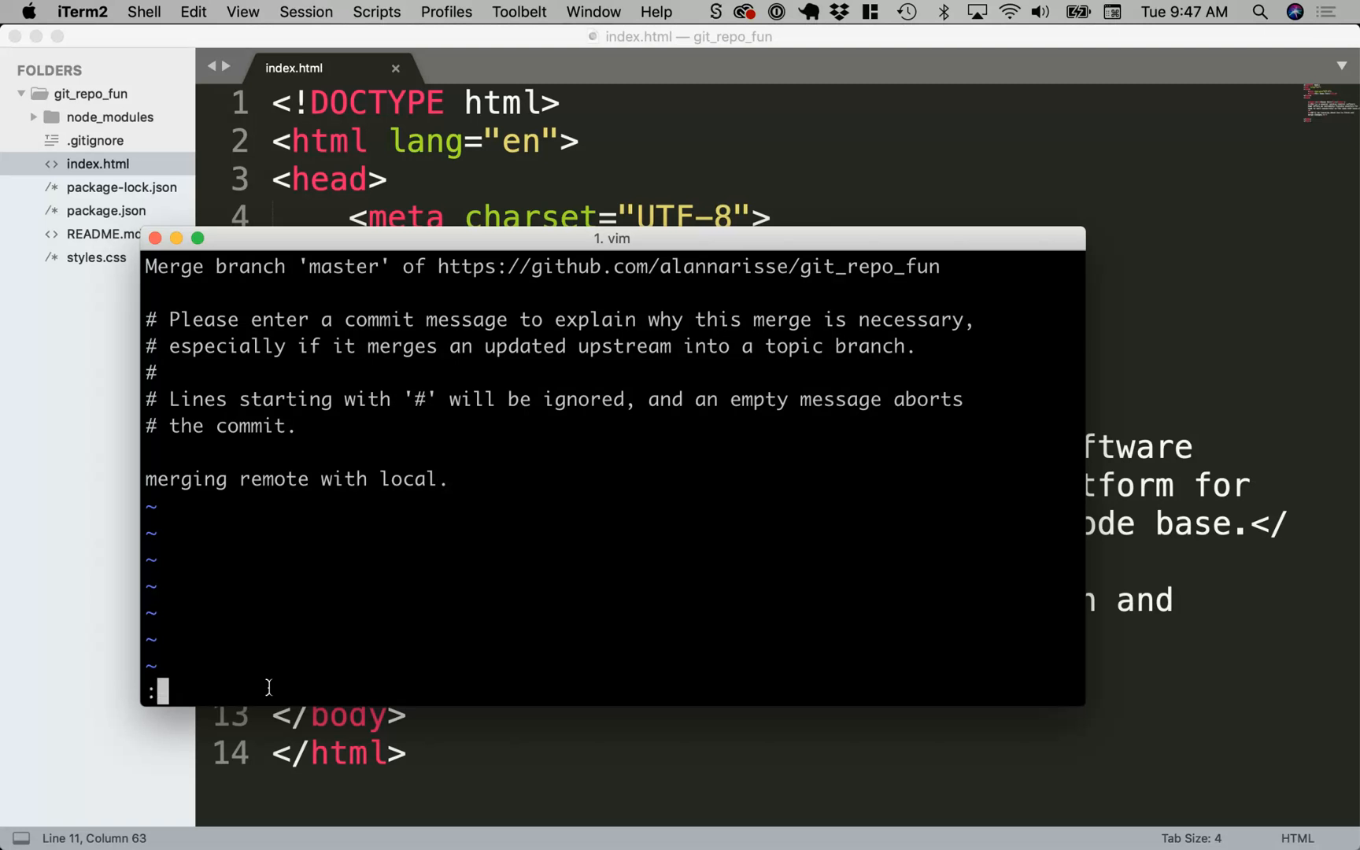
Step: Save and quit vim with :wq so the pull's merge commit completes
text(wq)
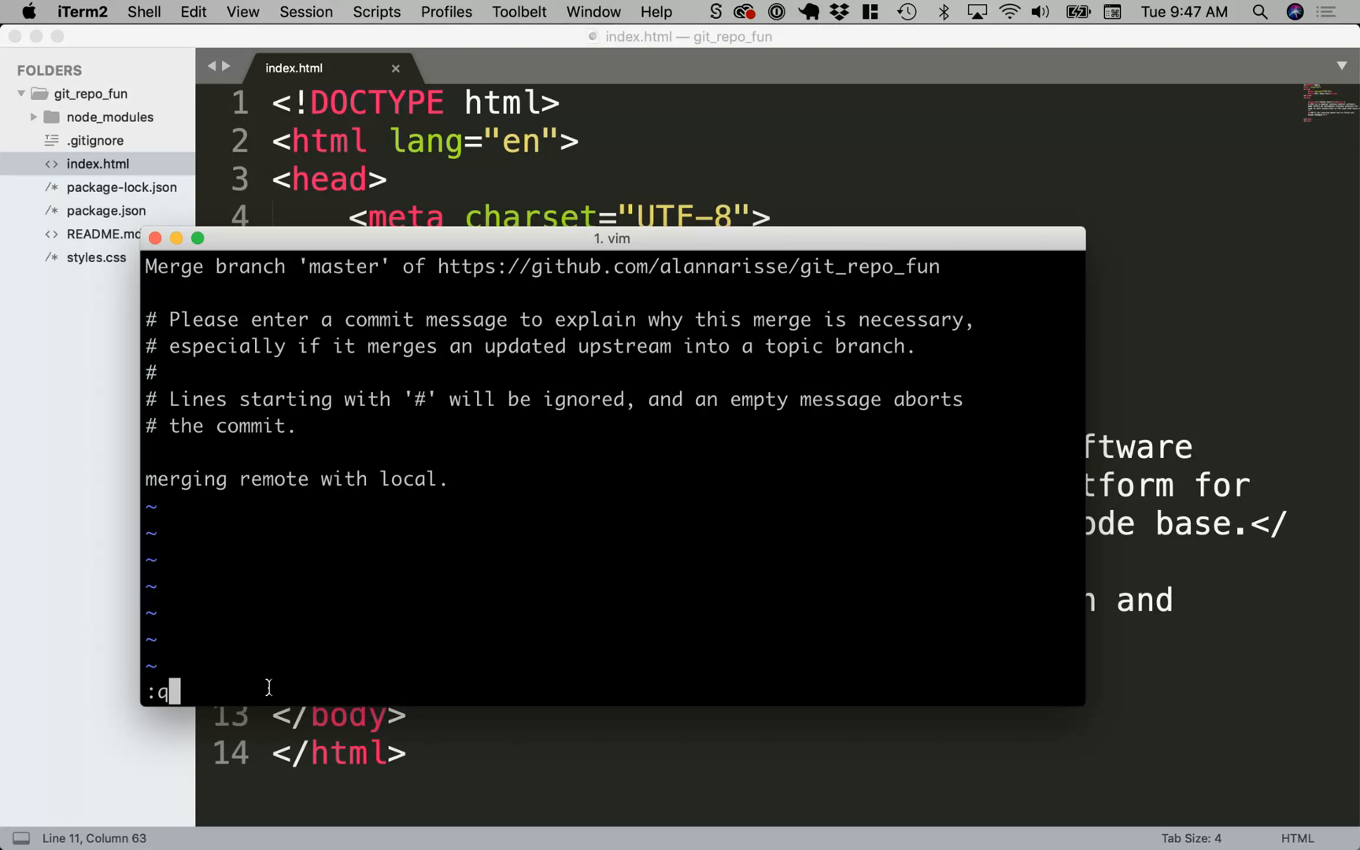
text(!)
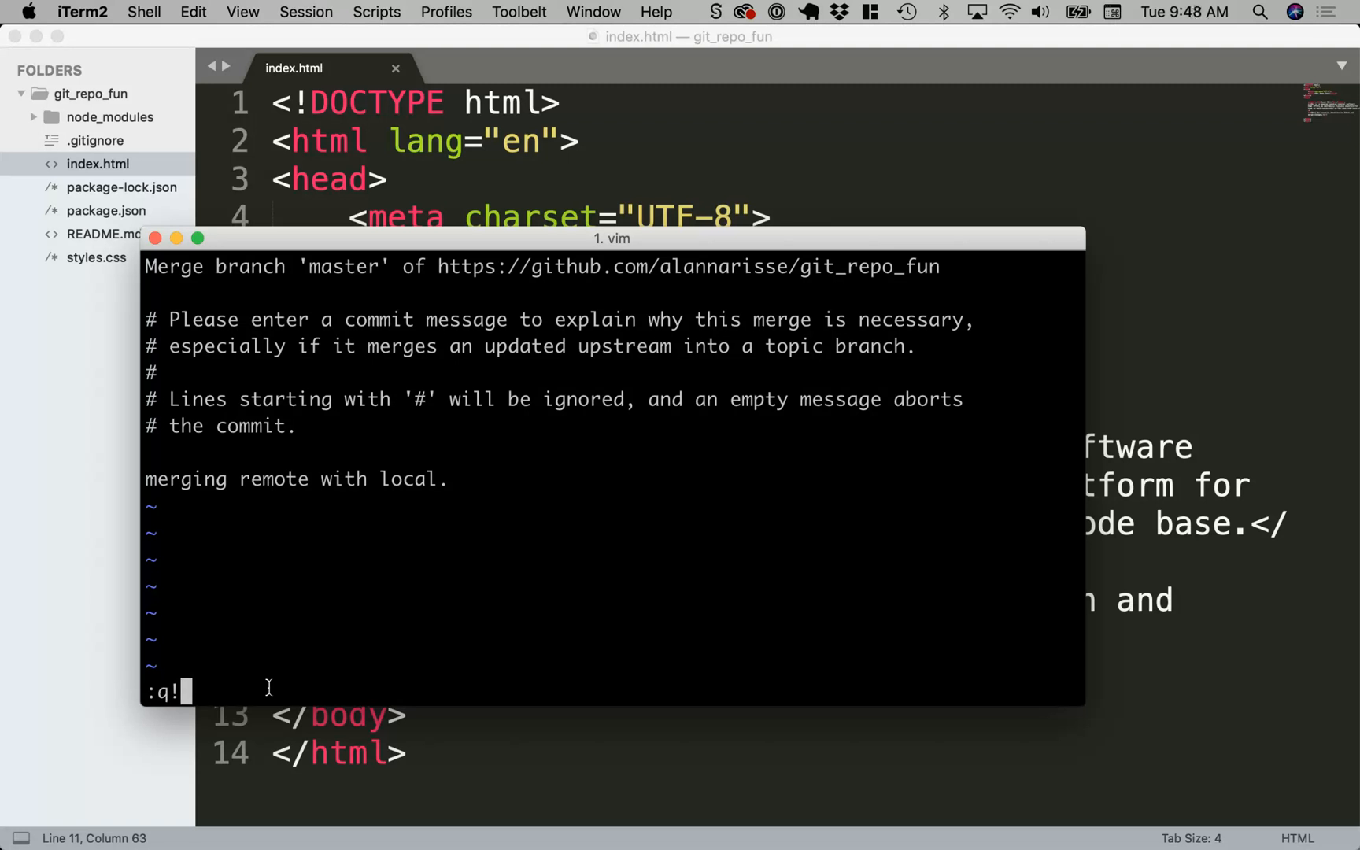
key(BackSpace)
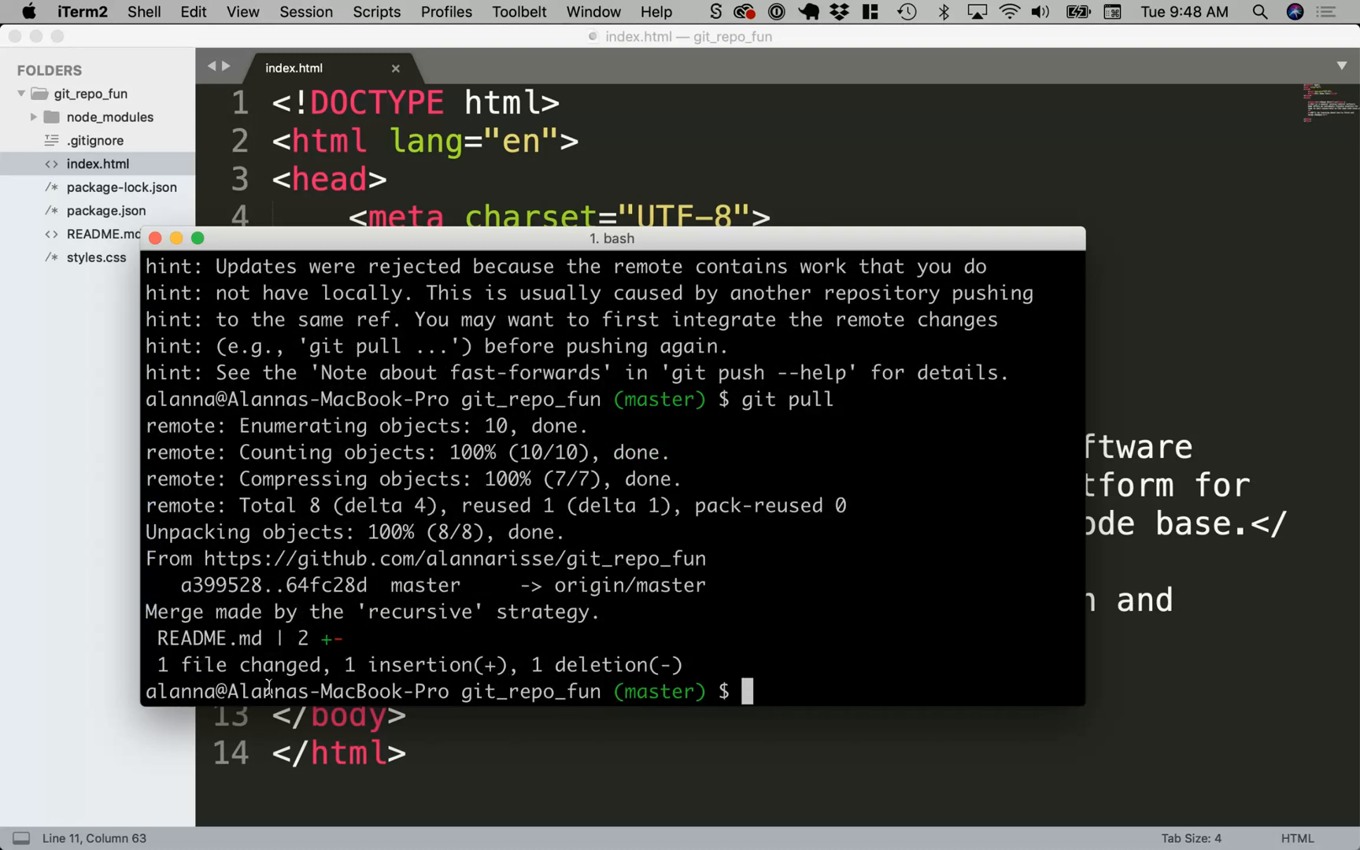
Step: Run git push to send the merged master to GitHub, then switch to the browser
text(git push)
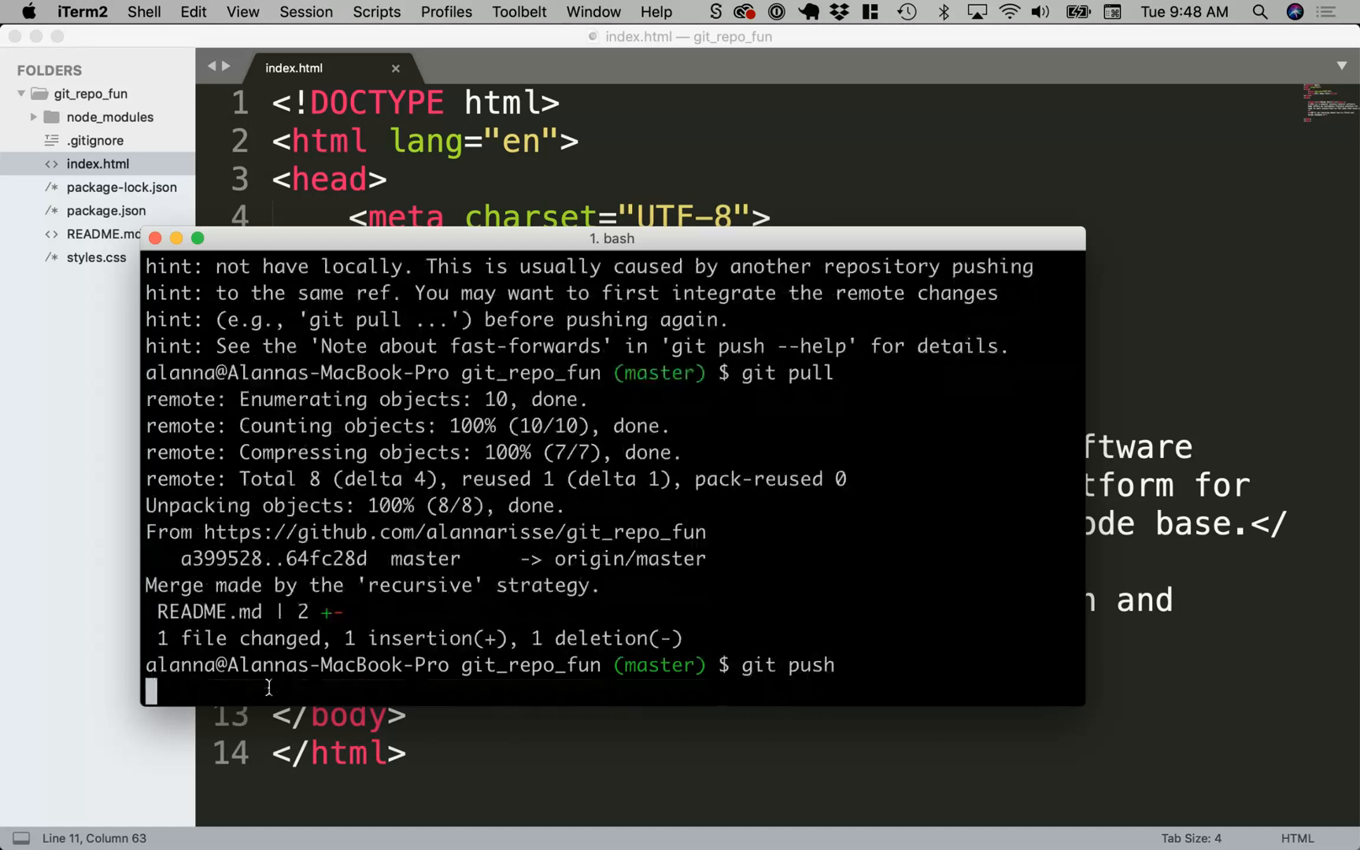
key(Return)
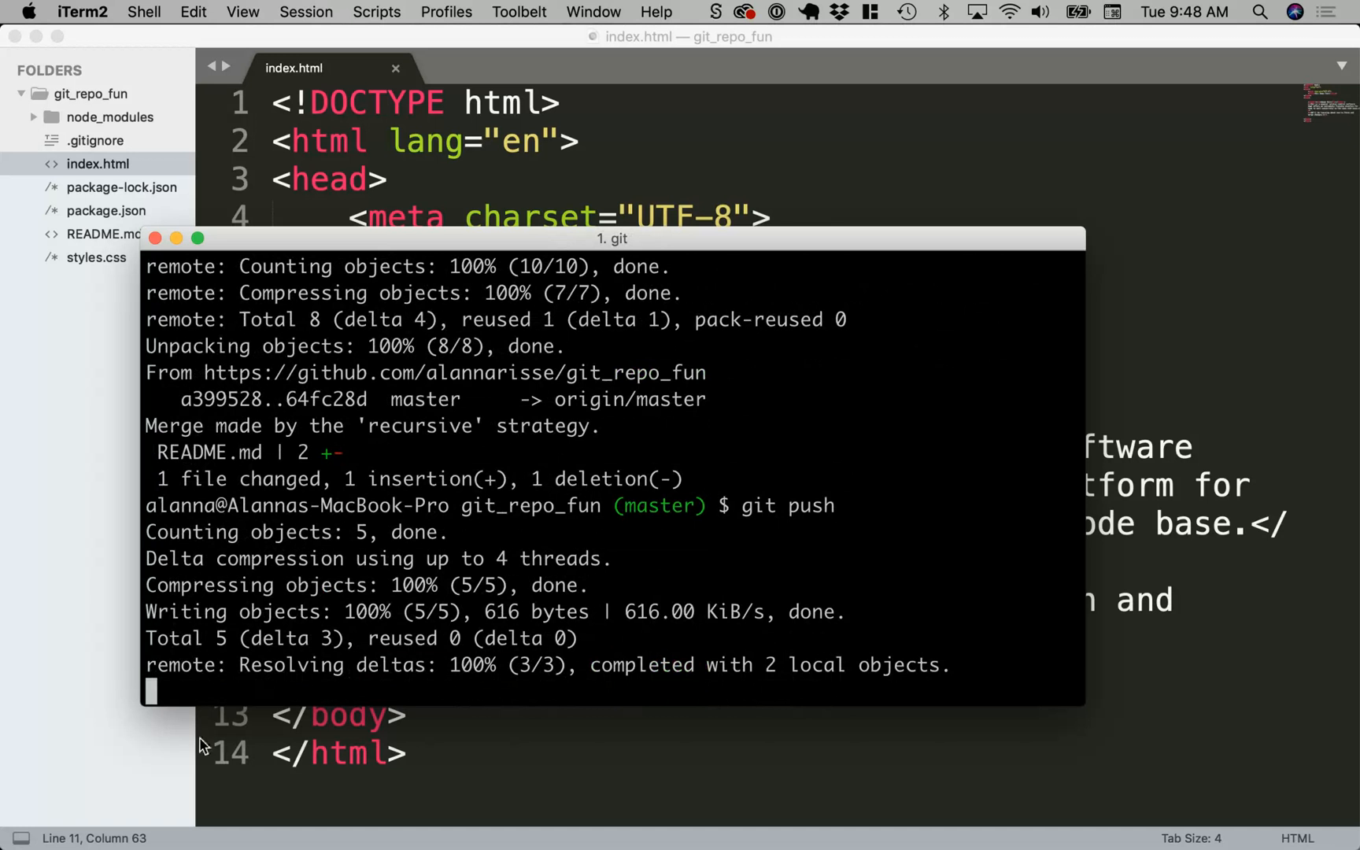
mouse_move(413, 638)
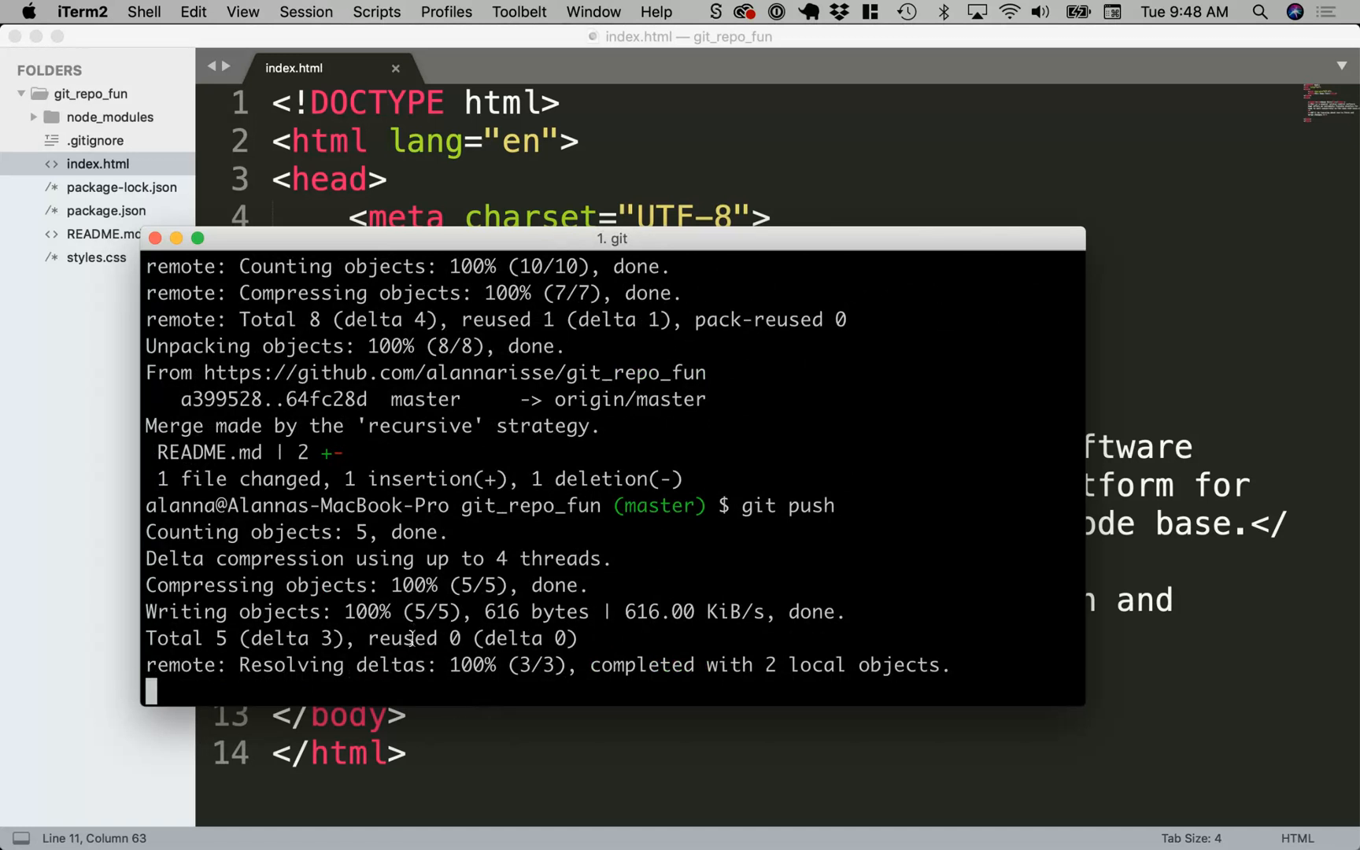
key(Return)
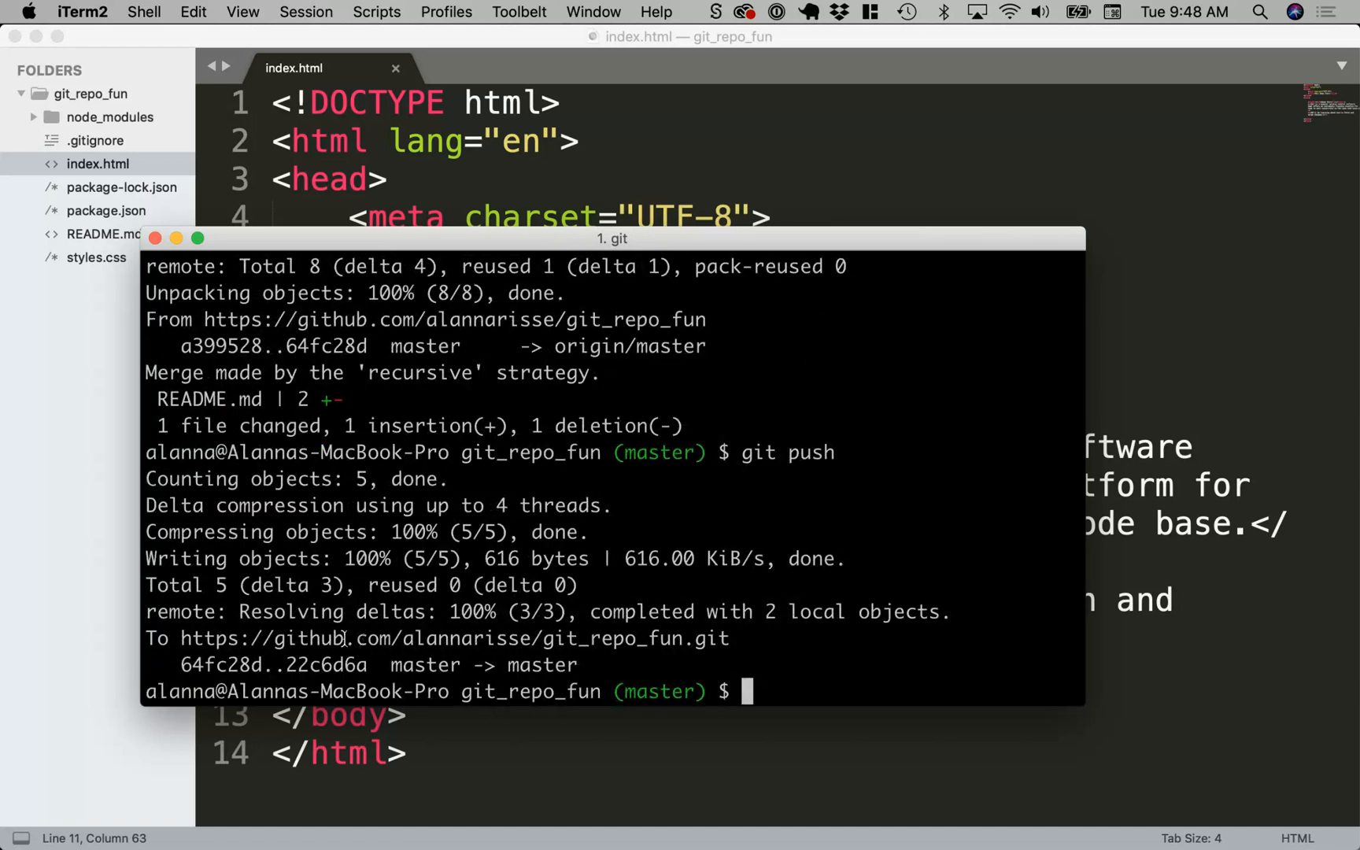
mouse_move(585, 677)
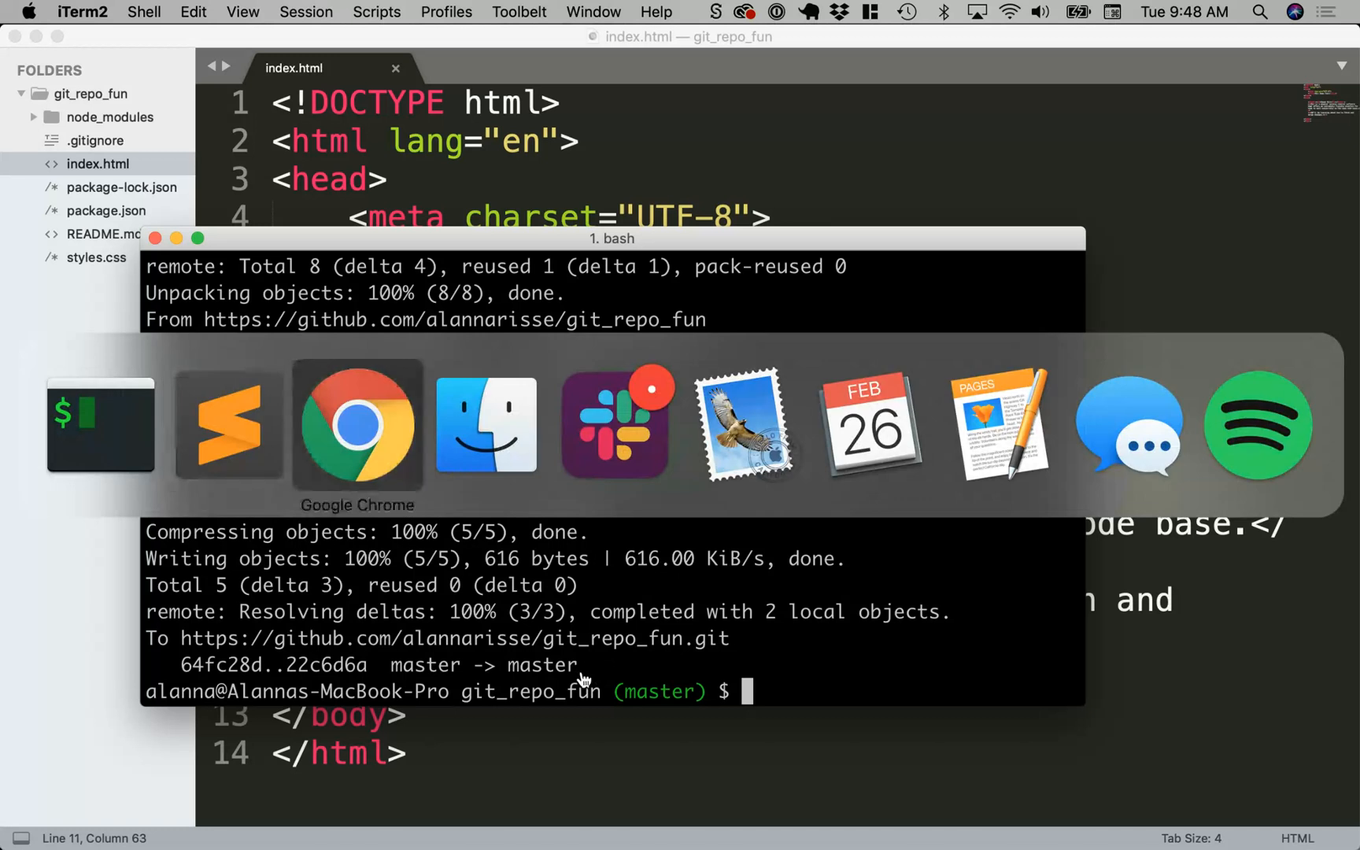
Step: On GitHub, return to the git_repo_fun file list and view index.html's fetch-and-merge sentence
click(356, 425)
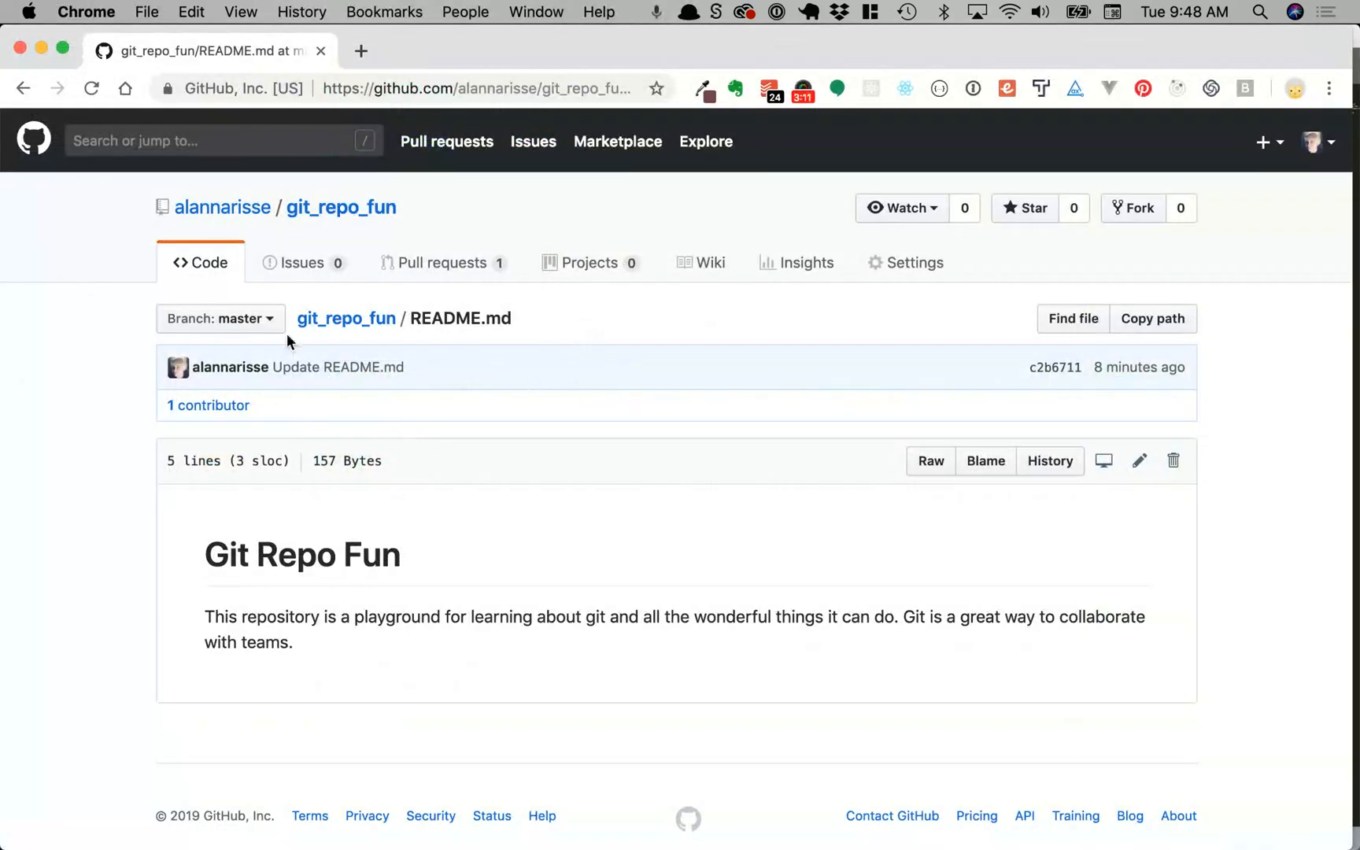
click(344, 206)
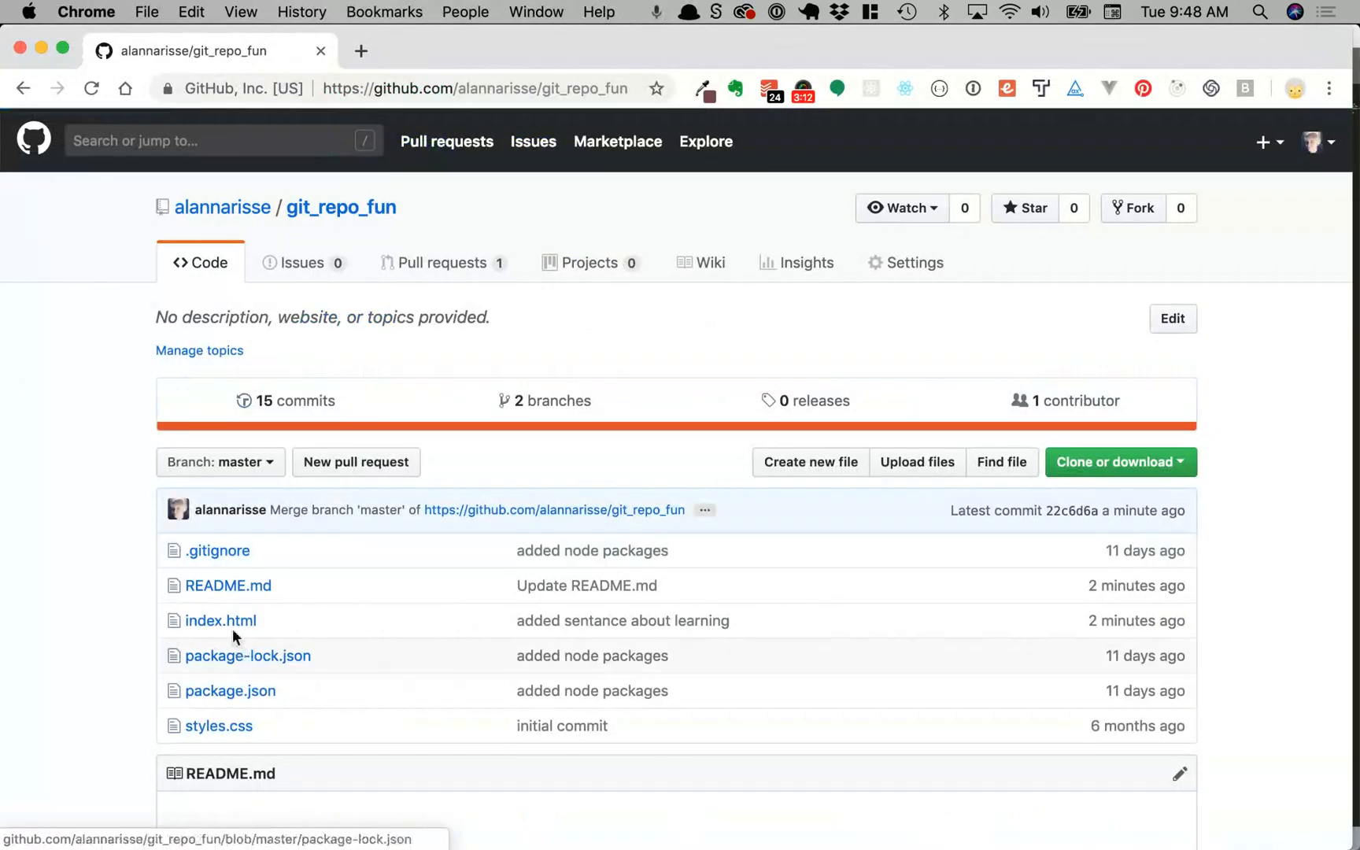
click(222, 620)
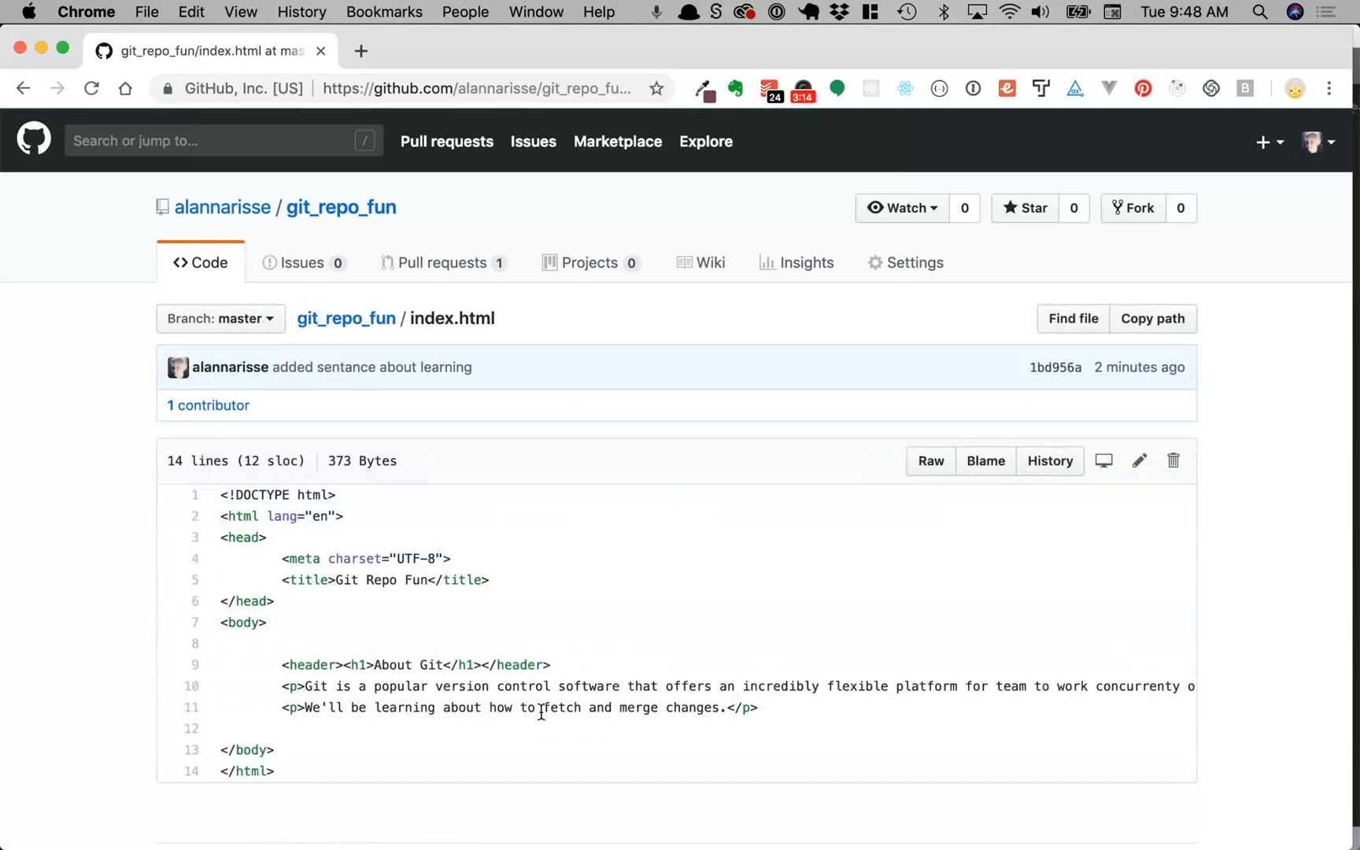
scroll(down, 3)
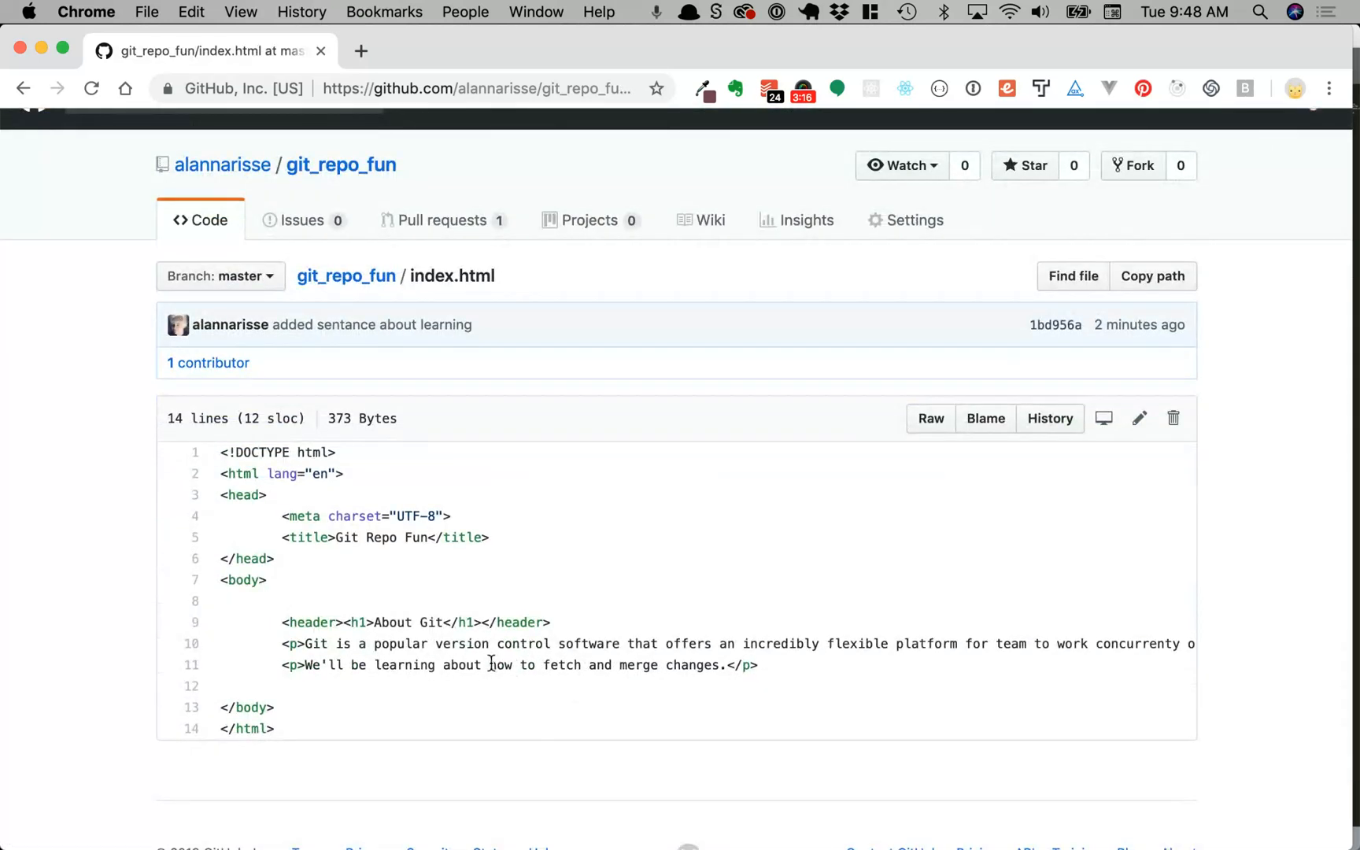